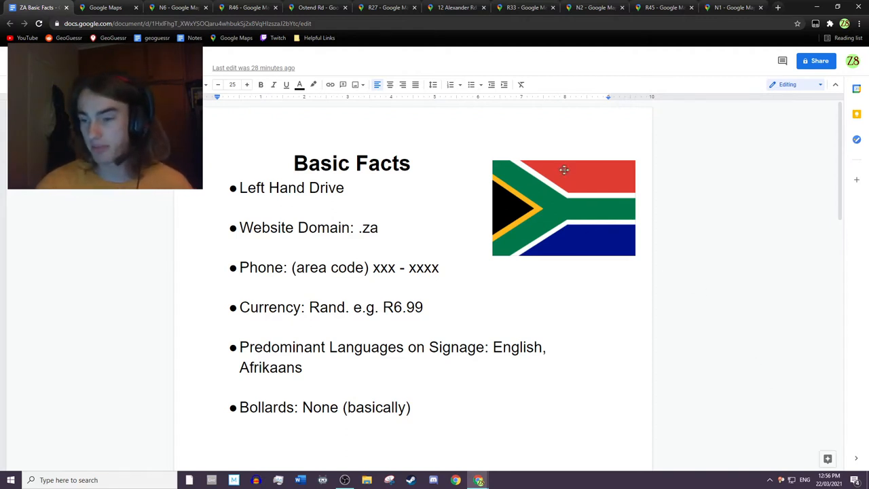
Step: Highlight the Left Hand Drive and Website Domain facts in the South Africa notes
{"action": "left_click", "coordinate": [564, 208]}
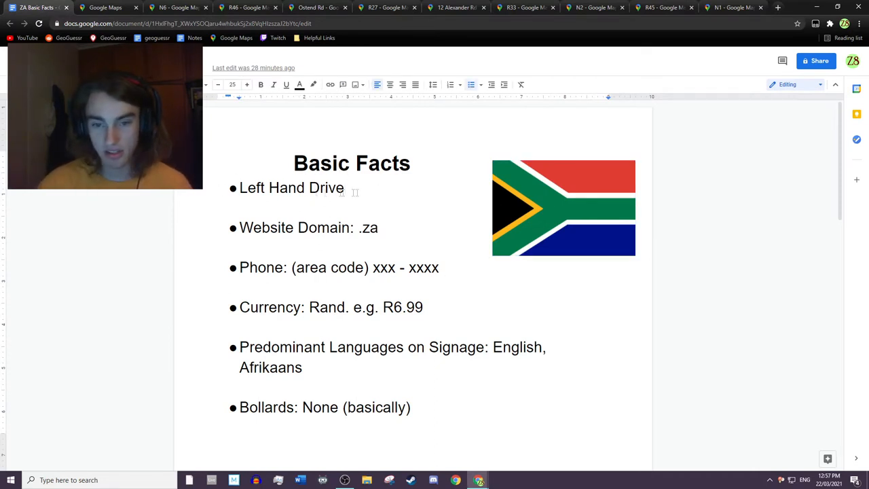
{"action": "double_click", "coordinate": [291, 188]}
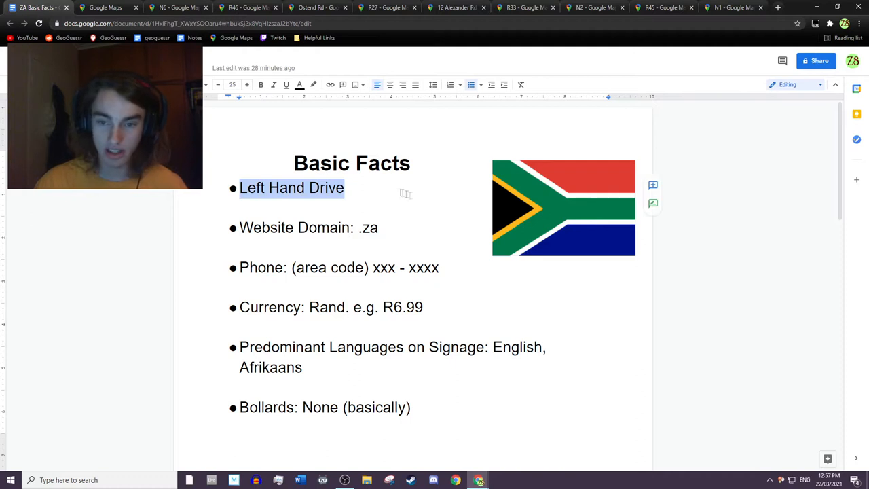
{"action": "left_click", "coordinate": [378, 229]}
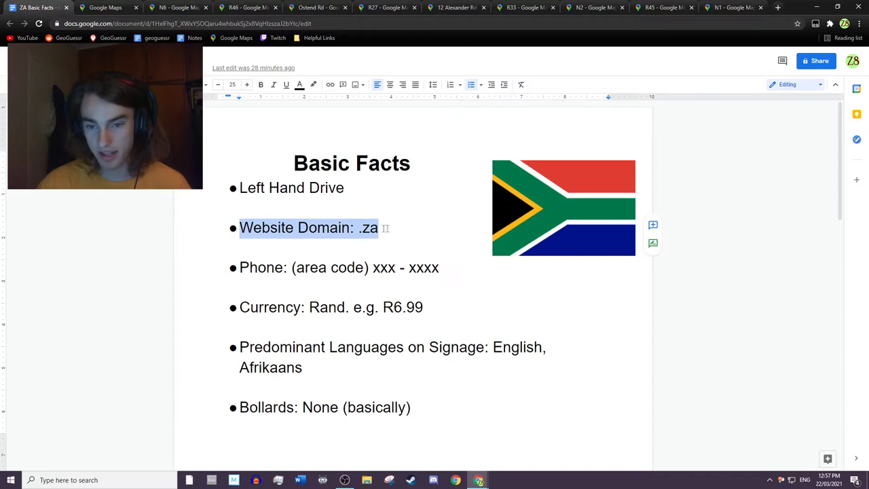
{"action": "left_click", "coordinate": [369, 228]}
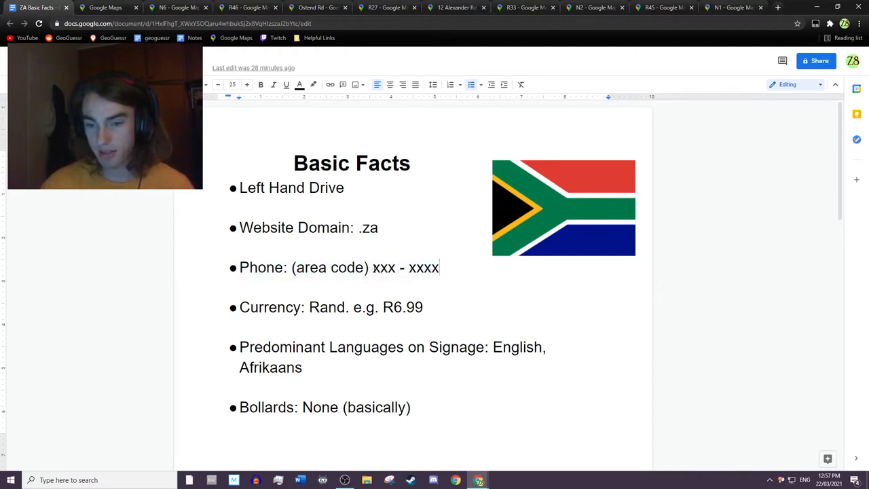
Step: Highlight the R currency symbol in R6.99, then scroll down to the licence plate map
{"action": "left_click_drag", "start_coordinate": [372, 267], "coordinate": [440, 266]}
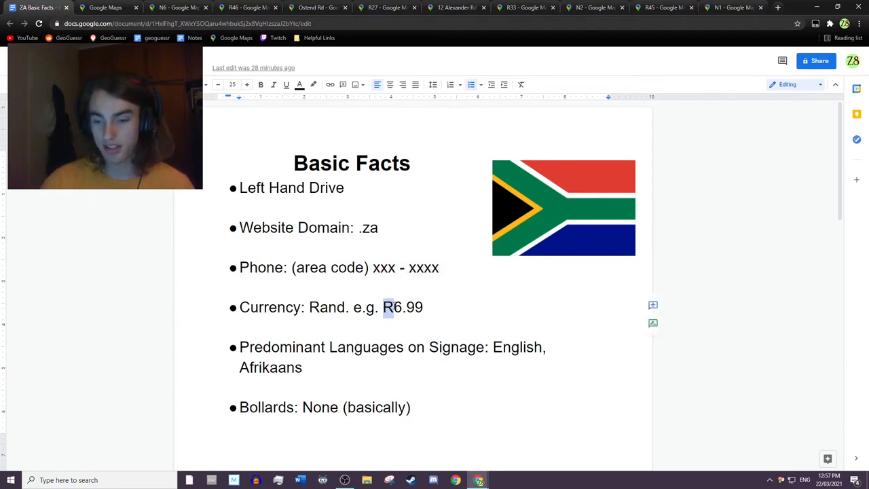
{"action": "left_click", "coordinate": [385, 307]}
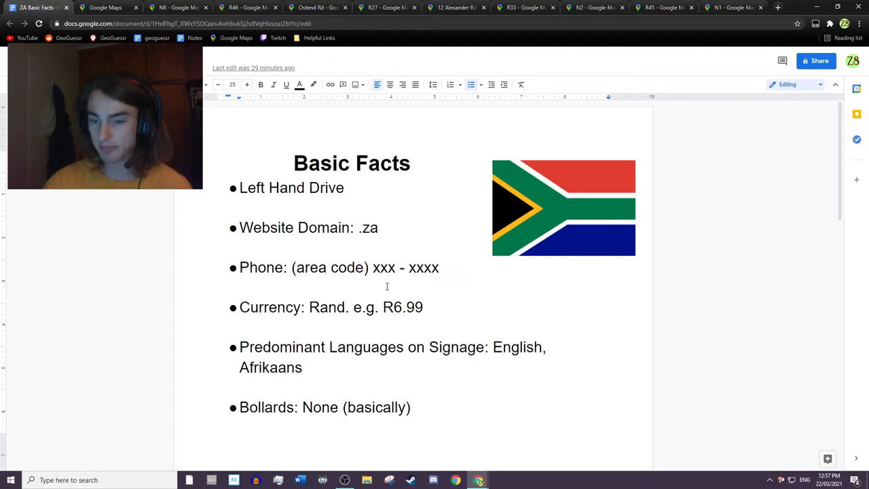
{"action": "scroll", "scroll_direction": "down", "scroll_amount": 3}
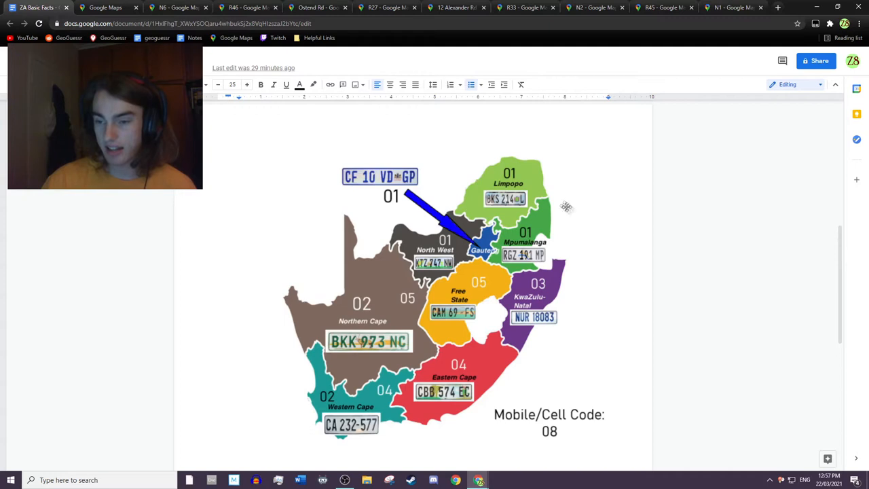
{"action": "mouse_move", "coordinate": [432, 343]}
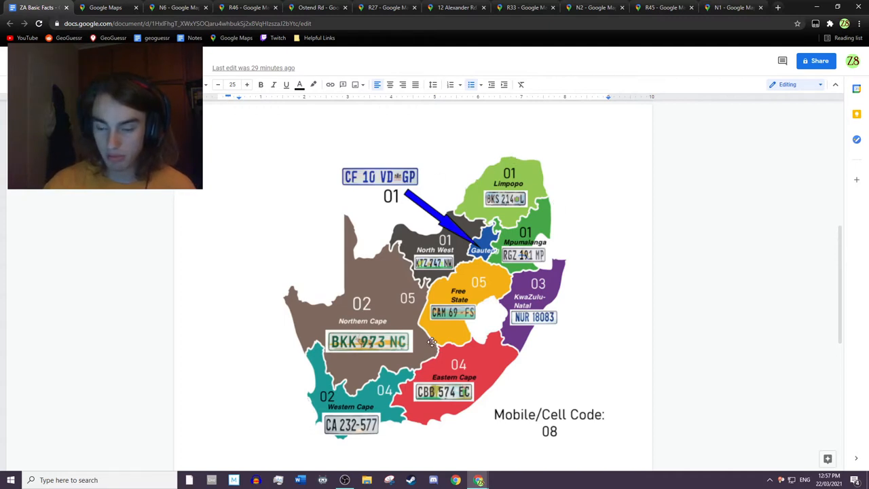
{"action": "mouse_move", "coordinate": [459, 223]}
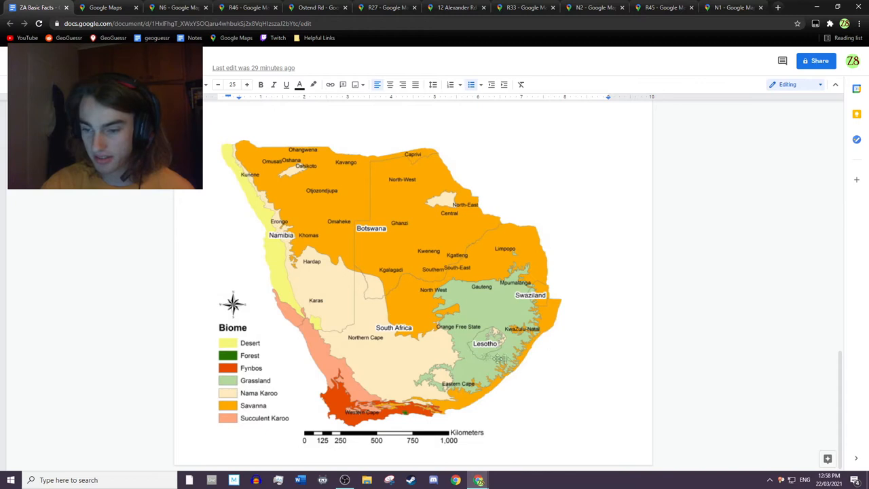
{"action": "mouse_move", "coordinate": [537, 263]}
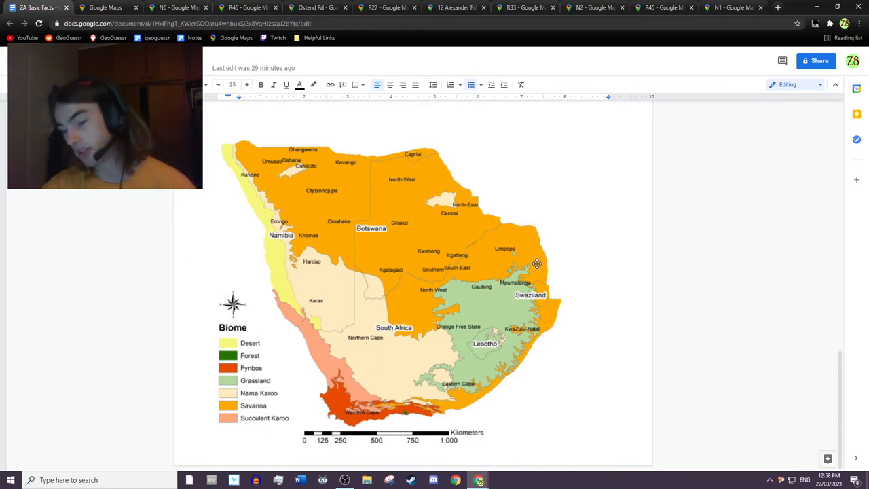
Step: Switch to the Google Maps tab showing satellite imagery around Eswatini
{"action": "left_click", "coordinate": [103, 8]}
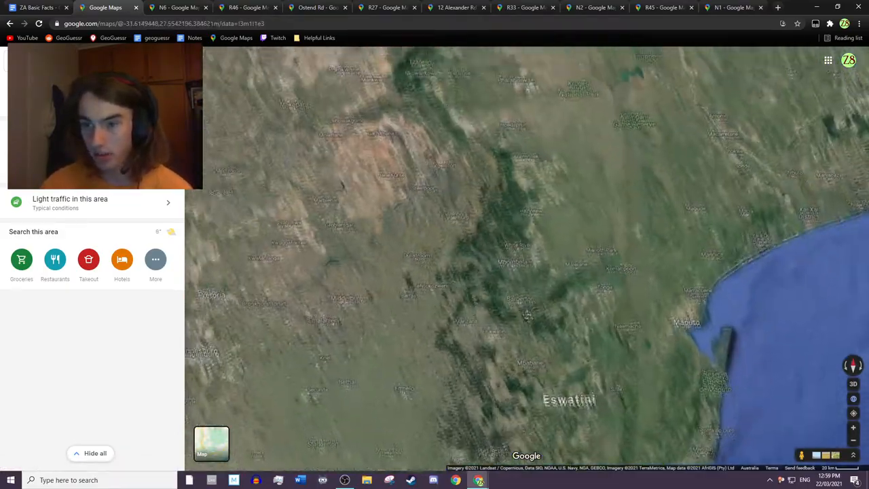
Step: Zoom out over southern Africa before opening the N6 Street View
{"action": "scroll", "scroll_direction": "down", "scroll_amount": 3}
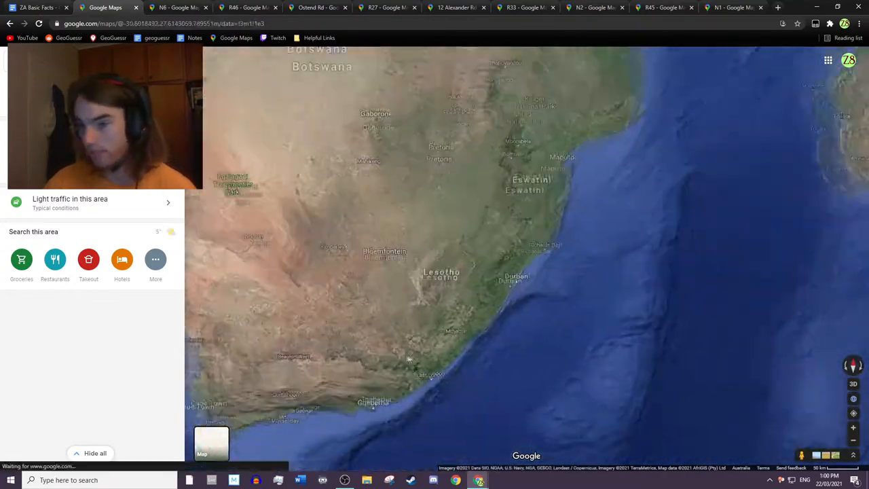
{"action": "scroll", "scroll_direction": "down", "scroll_amount": 3}
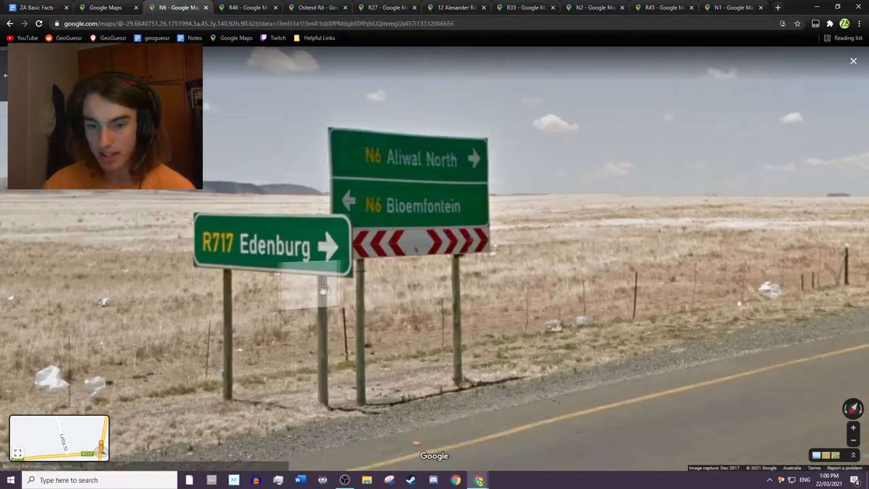
Step: Look down the N6 road, then return to the road map around Lesotho
{"action": "left_click", "coordinate": [323, 288]}
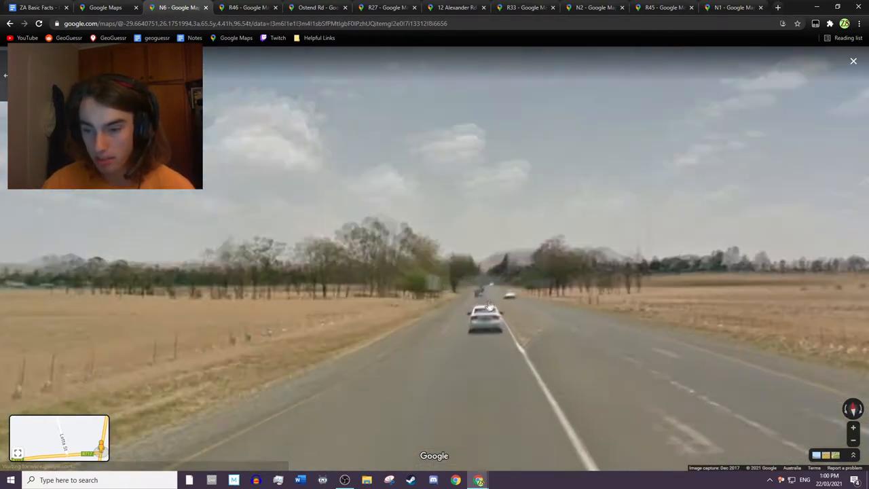
{"action": "left_click", "coordinate": [483, 292]}
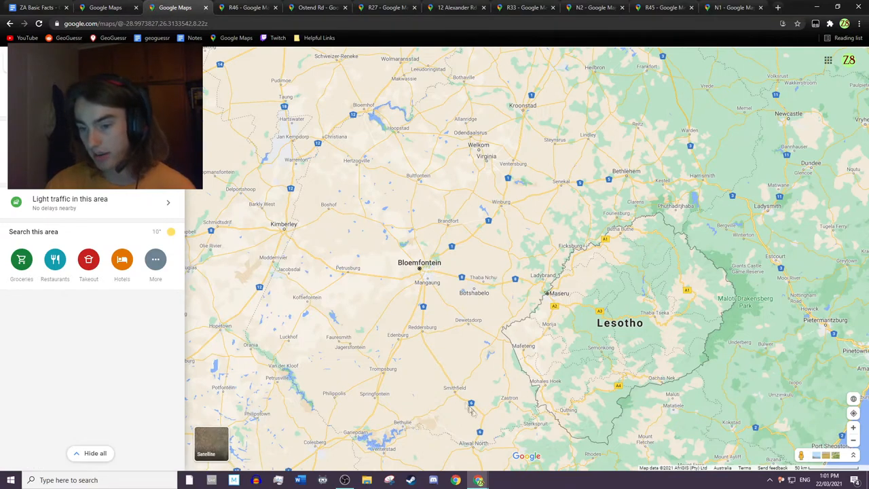
{"action": "mouse_move", "coordinate": [421, 353]}
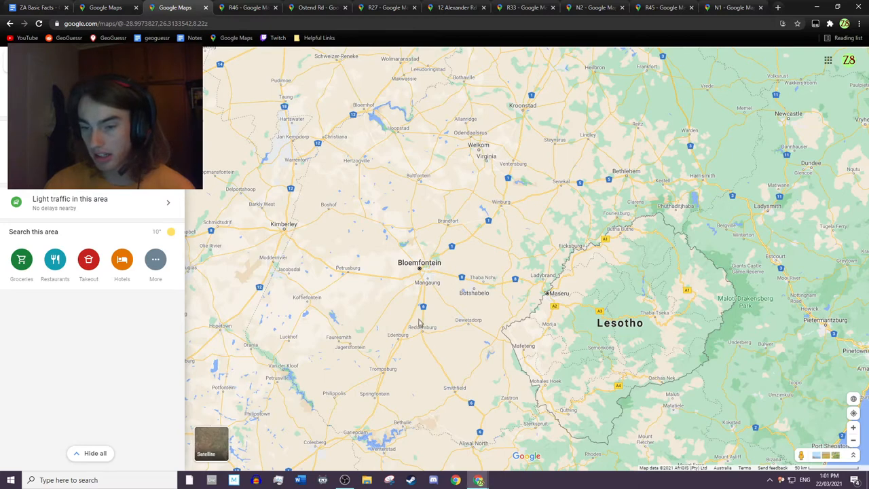
Step: Zoom the road map near Lesotho before opening the R46 Street View
{"action": "scroll", "scroll_direction": "down", "scroll_amount": 3}
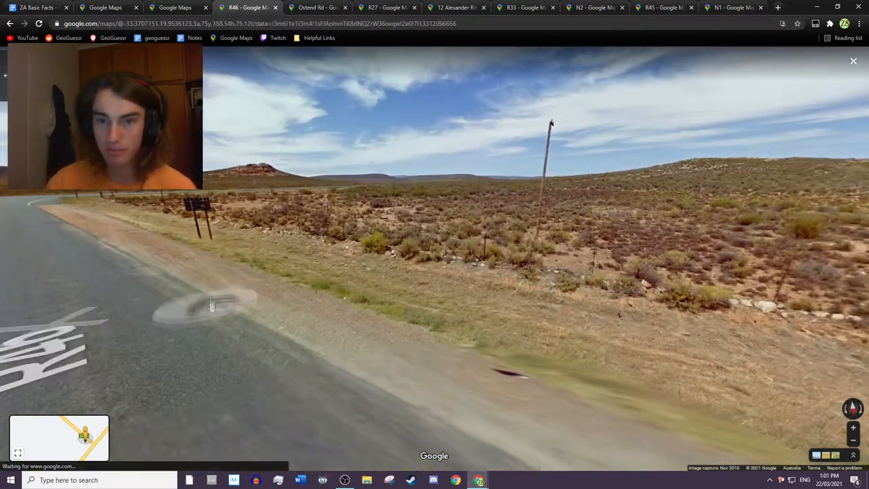
Step: Switch to the Ostend Rd junction Street View with its yield sign
{"action": "left_click", "coordinate": [315, 8]}
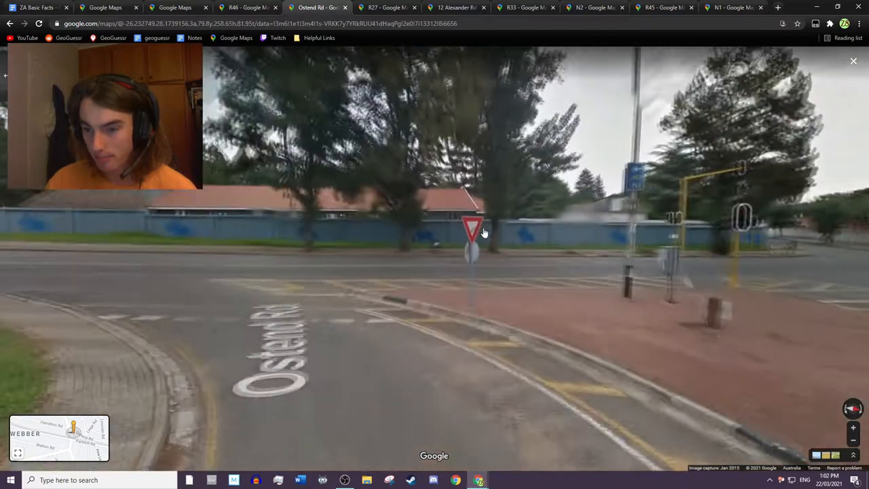
Step: Look around the Ostend Rd junction's traffic island, then return to the southern Africa satellite map
{"action": "left_click", "coordinate": [473, 228]}
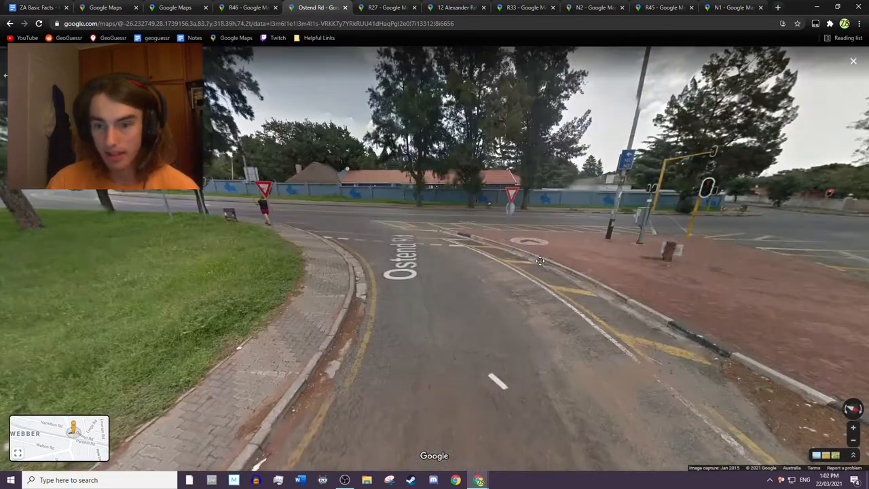
{"action": "left_click", "coordinate": [540, 260]}
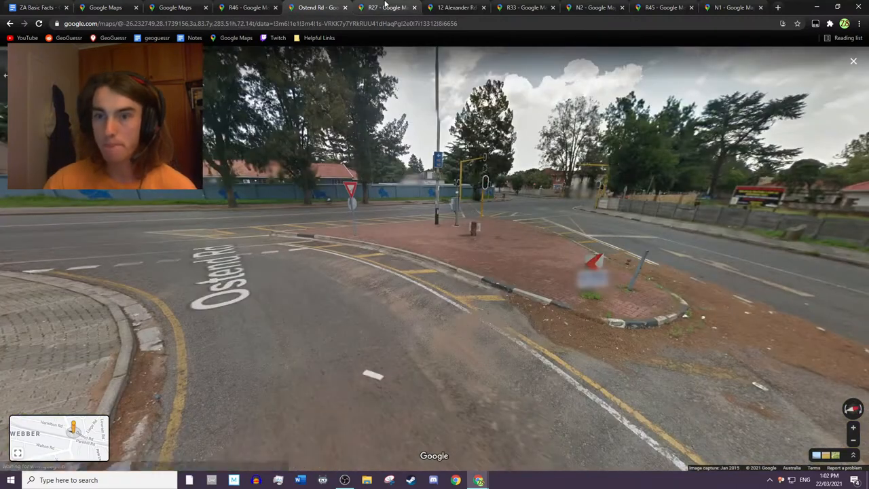
{"action": "left_click", "coordinate": [386, 8]}
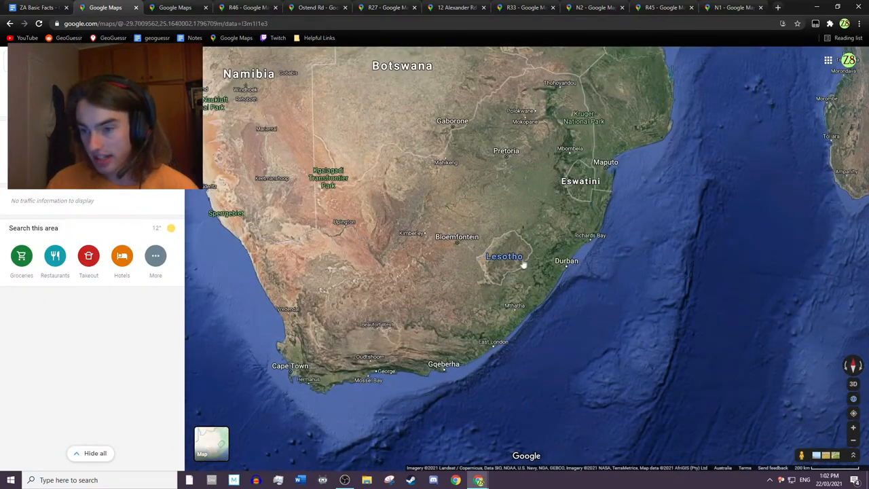
{"action": "scroll", "scroll_direction": "down", "scroll_amount": 3}
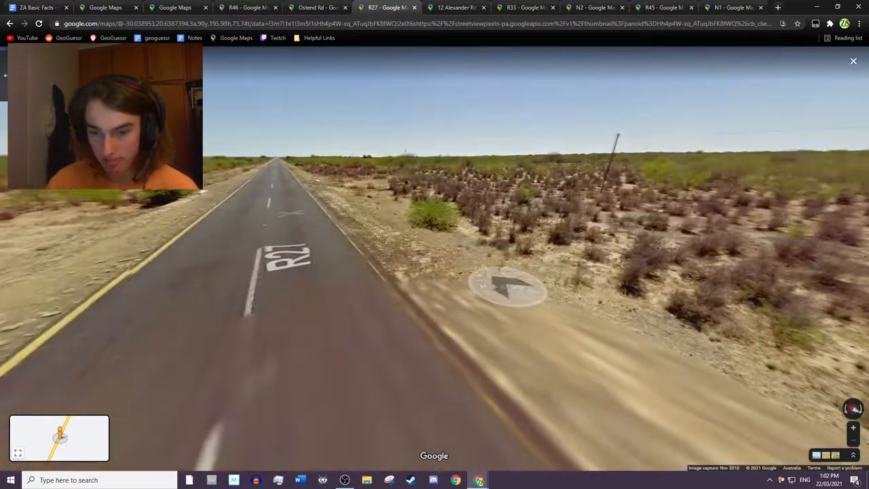
Step: Look along the R27 road ahead, then switch to the Alexander Park street Street View
{"action": "left_click", "coordinate": [505, 285]}
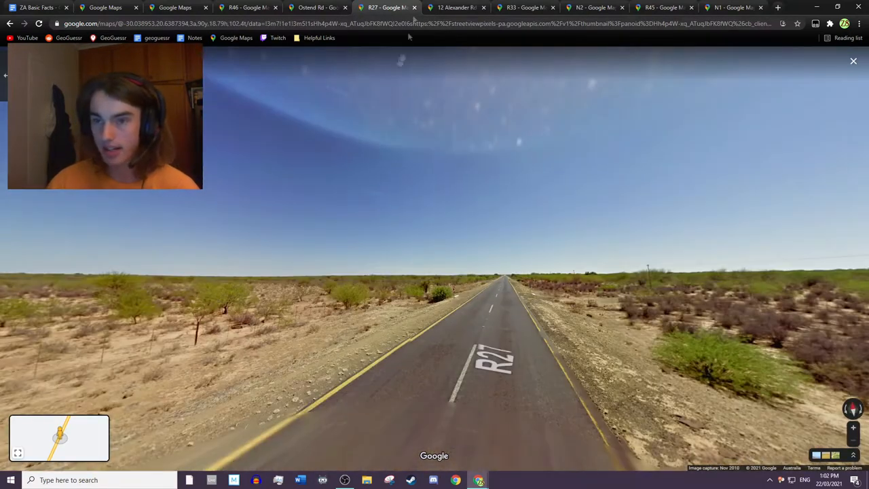
{"action": "left_click", "coordinate": [456, 9]}
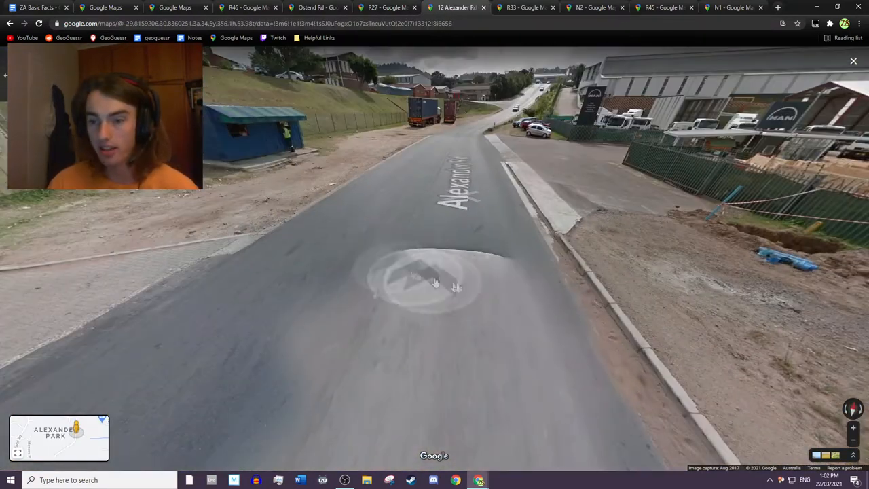
{"action": "left_click", "coordinate": [435, 279]}
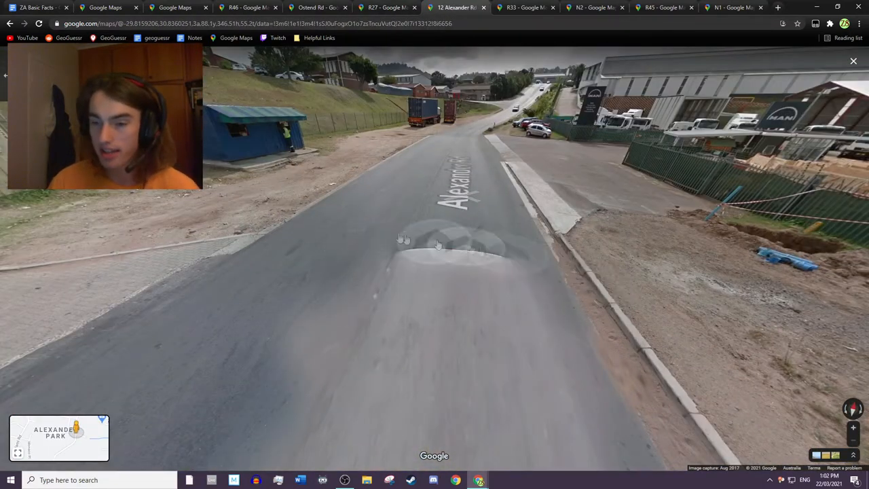
{"action": "left_click", "coordinate": [438, 245]}
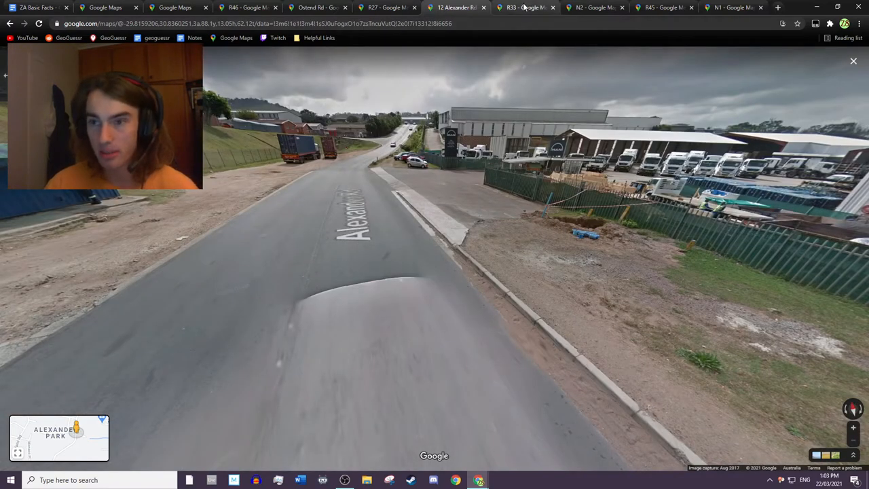
{"action": "left_click", "coordinate": [524, 8]}
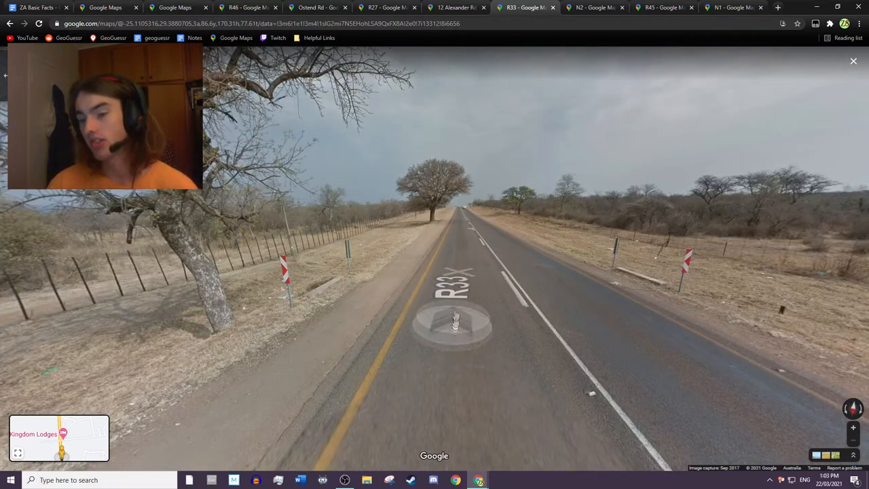
Step: Move forward along the R33 past its yellow edge line and roadside marker posts
{"action": "left_click", "coordinate": [455, 319]}
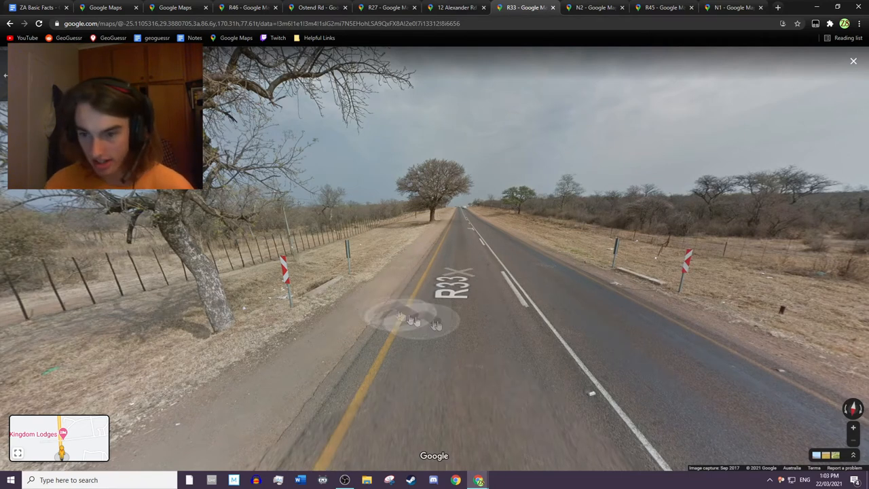
{"action": "left_click", "coordinate": [435, 319]}
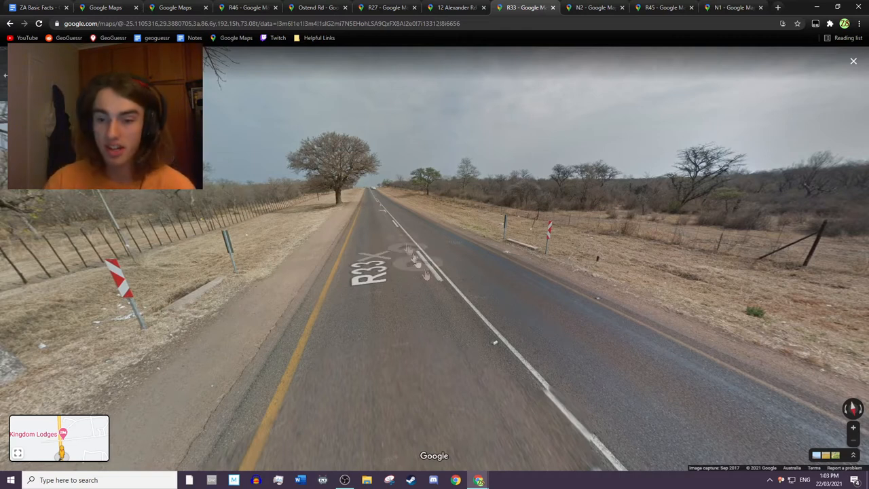
{"action": "left_click", "coordinate": [415, 265]}
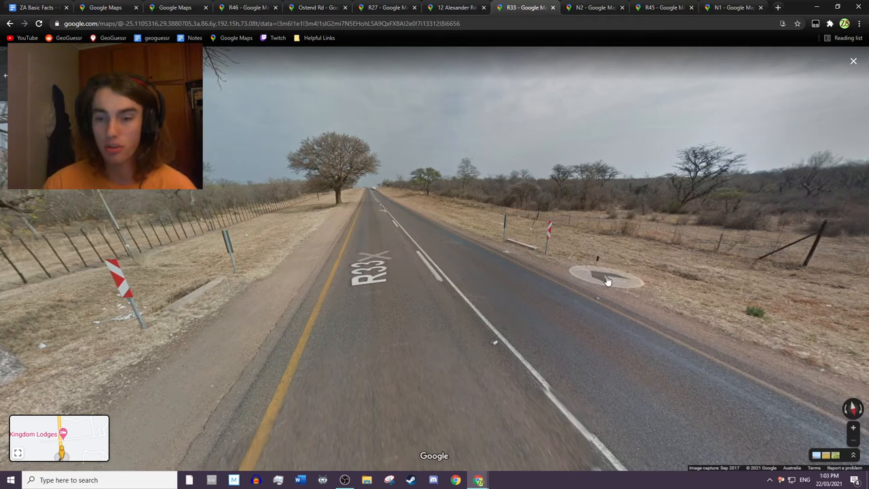
{"action": "left_click", "coordinate": [609, 280]}
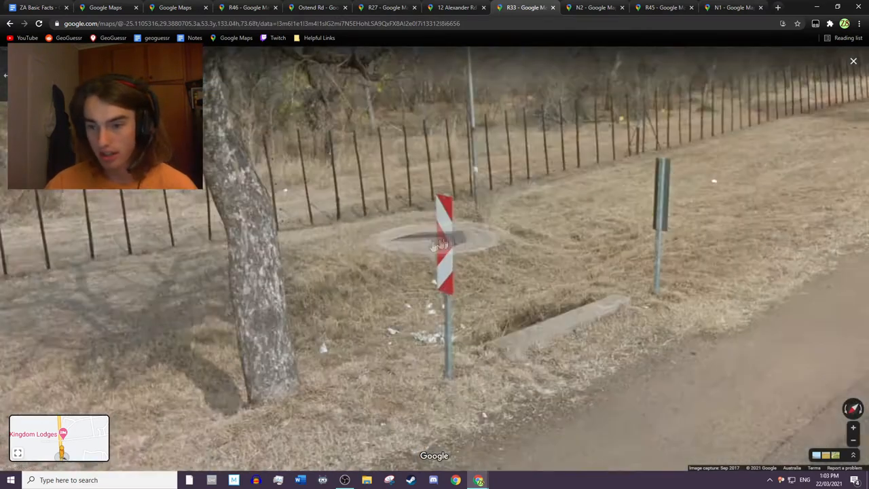
{"action": "left_click", "coordinate": [437, 245]}
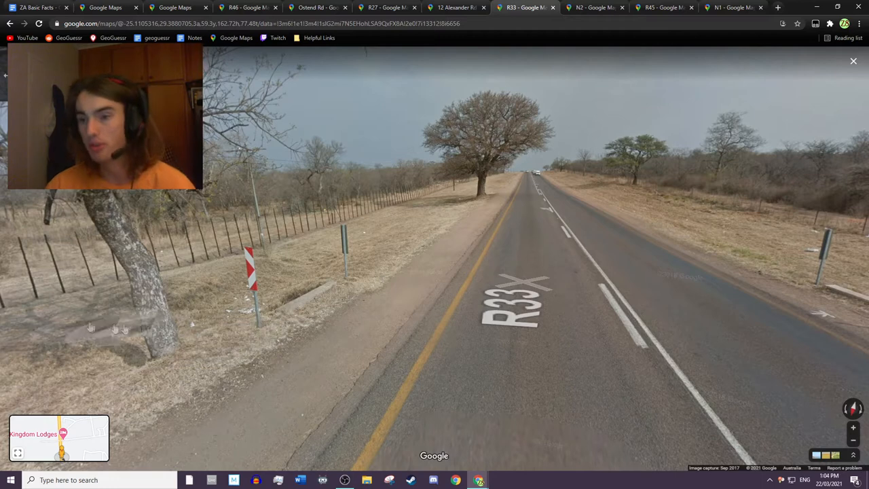
Step: Switch to the N2 Street View and advance along the highway beside the eucalyptus plantation
{"action": "left_click", "coordinate": [595, 8]}
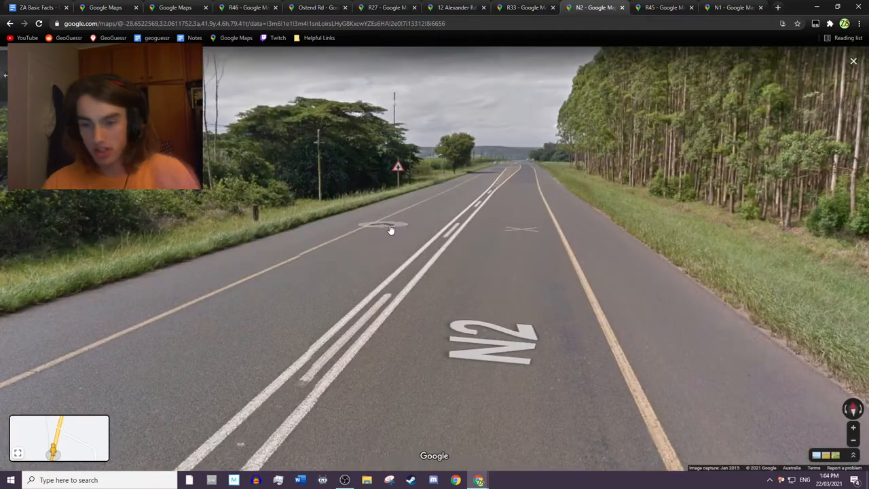
{"action": "left_click", "coordinate": [391, 228]}
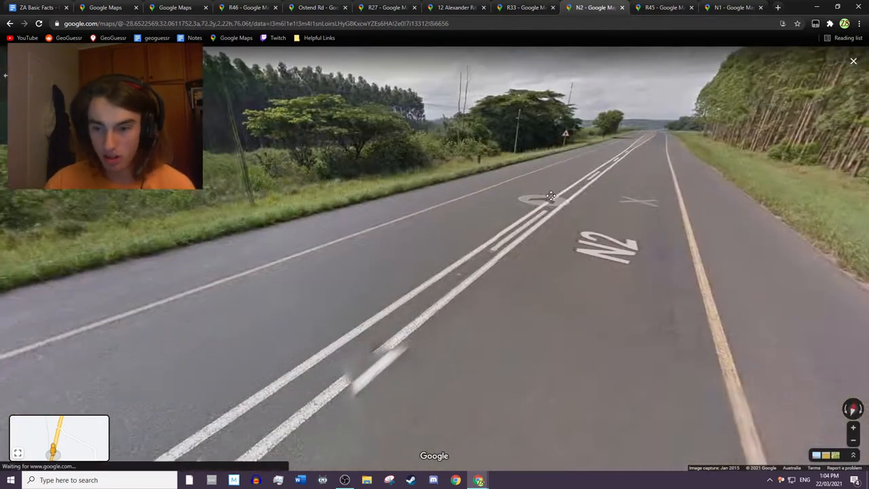
{"action": "left_click", "coordinate": [552, 196]}
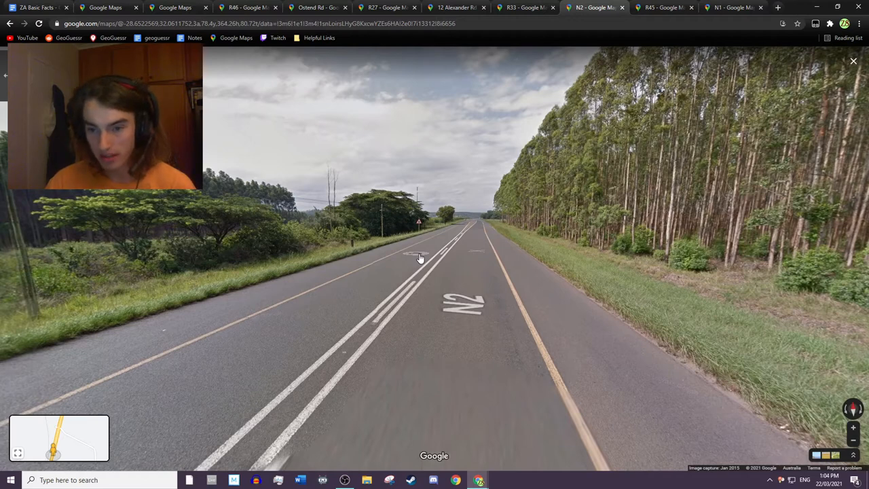
{"action": "left_click", "coordinate": [419, 257]}
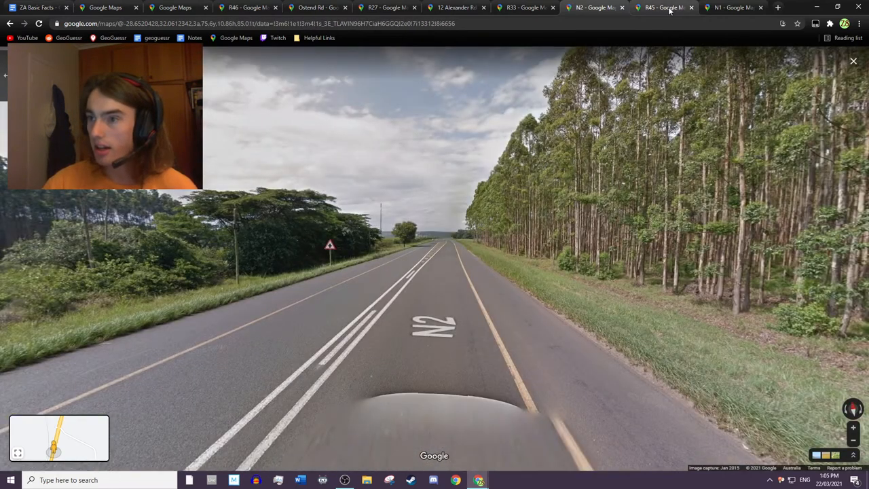
Step: Show the R45 scene with its triangular warning sign, then the N1 highway with yellow edge lines
{"action": "left_click", "coordinate": [663, 8]}
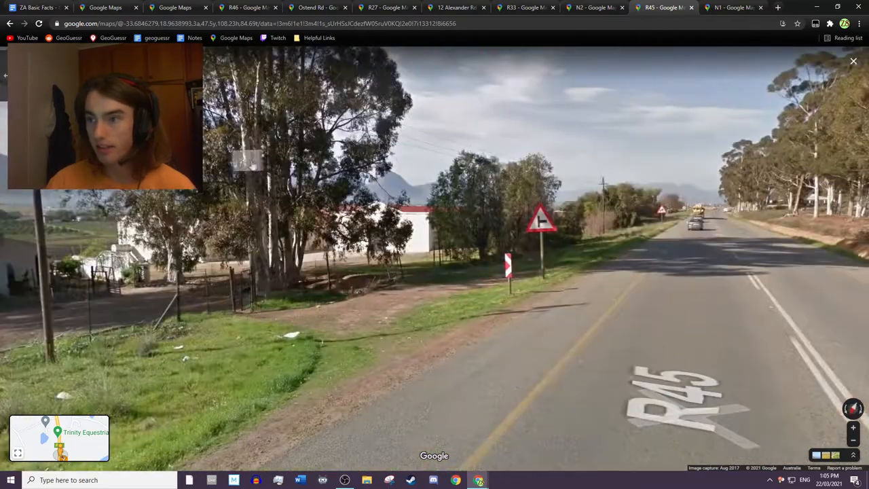
{"action": "left_click", "coordinate": [734, 8]}
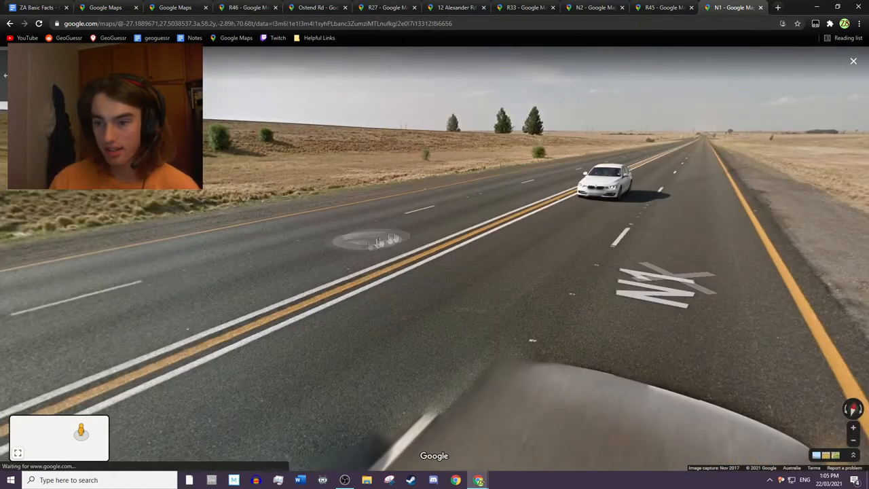
Step: Advance along the N1 past the white car across the flat dry grassland
{"action": "left_click", "coordinate": [377, 245]}
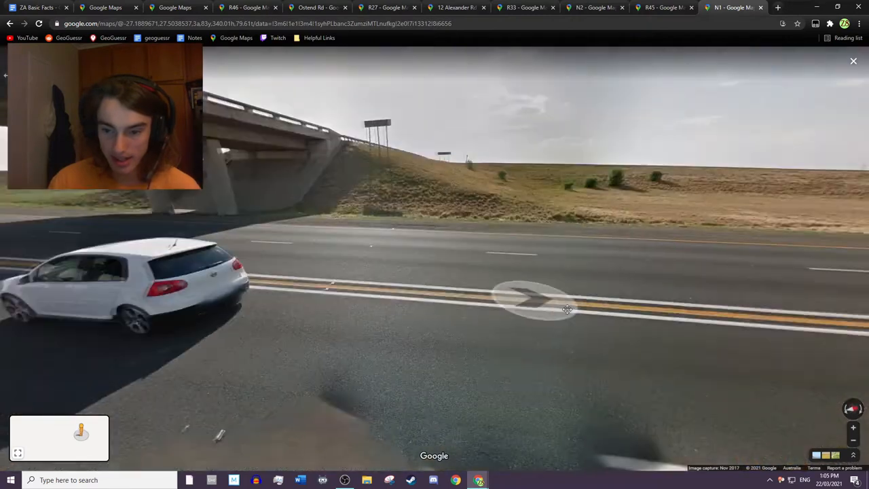
{"action": "left_click", "coordinate": [530, 301]}
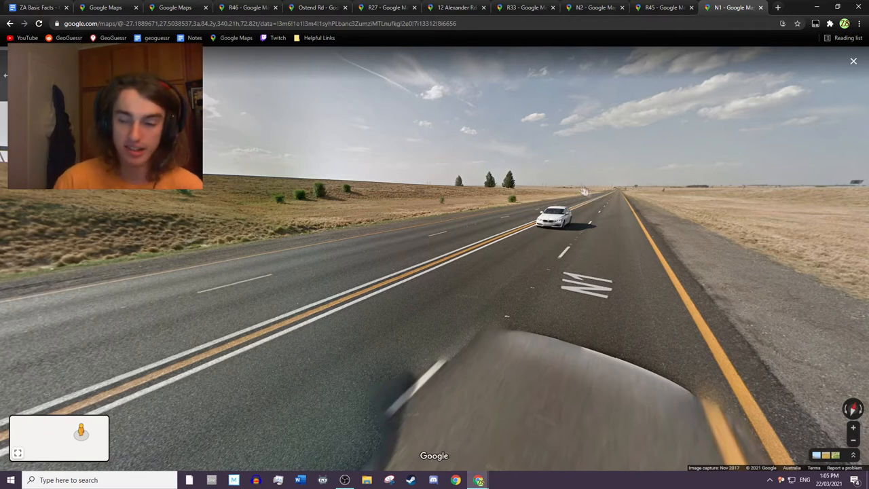
{"action": "mouse_move", "coordinate": [563, 192]}
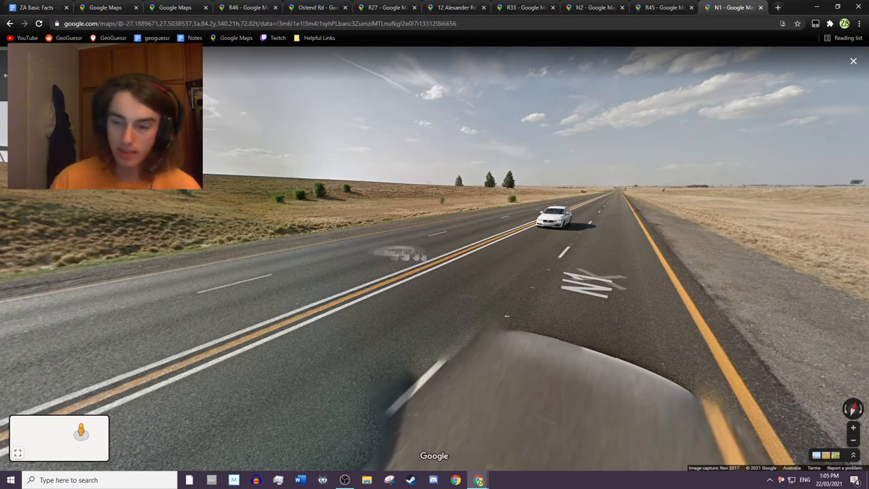
{"action": "left_click", "coordinate": [435, 256]}
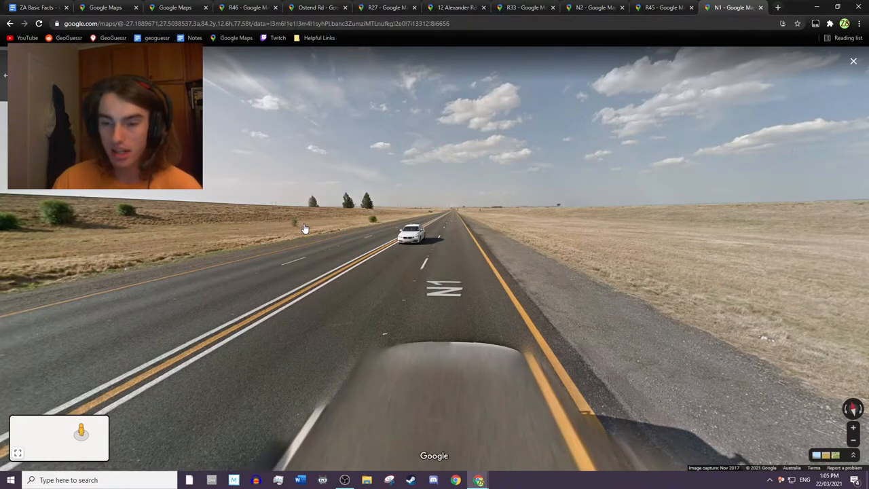
{"action": "mouse_move", "coordinate": [289, 228]}
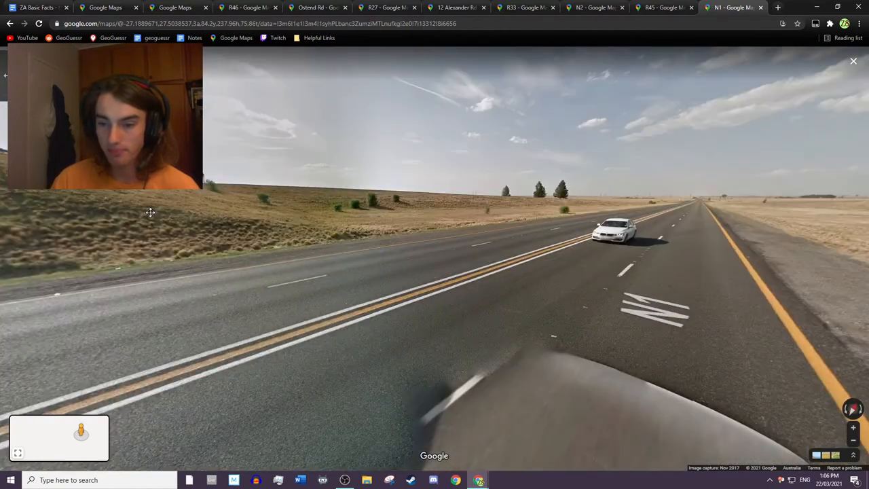
{"action": "left_click", "coordinate": [435, 258]}
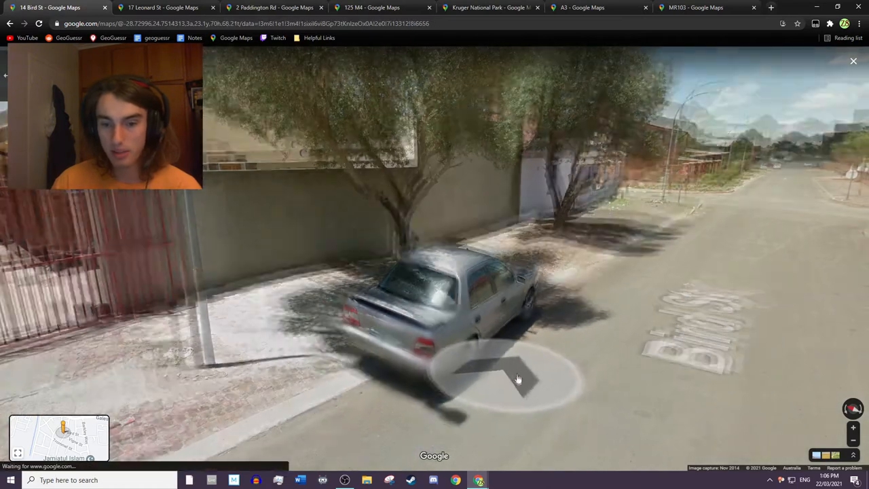
Step: Move up close beside the parked silver car on Bird St
{"action": "left_click", "coordinate": [516, 377]}
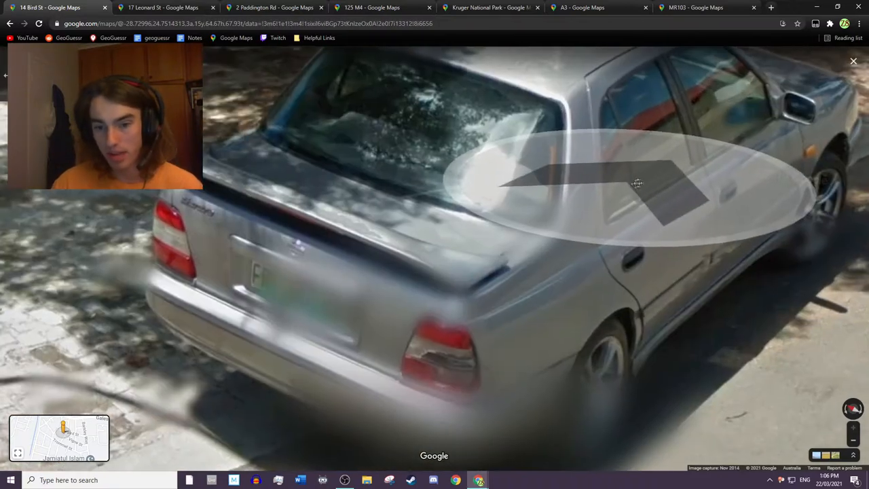
{"action": "left_click", "coordinate": [637, 183]}
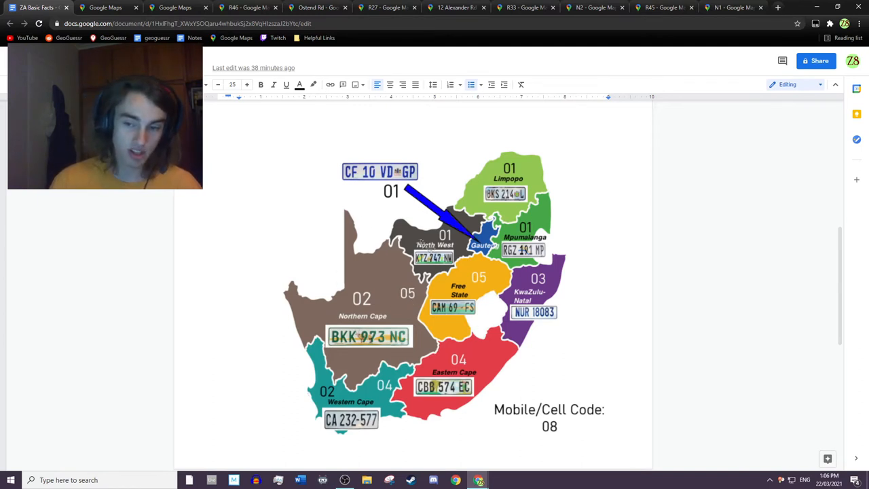
{"action": "mouse_move", "coordinate": [479, 481]}
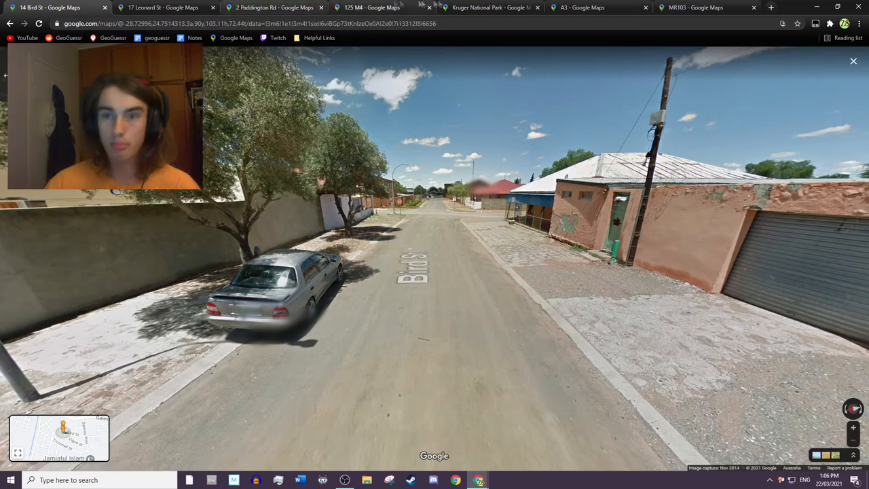
Step: On Leonard St, step around the blue Mazda to see its GP number plate
{"action": "left_click", "coordinate": [163, 8]}
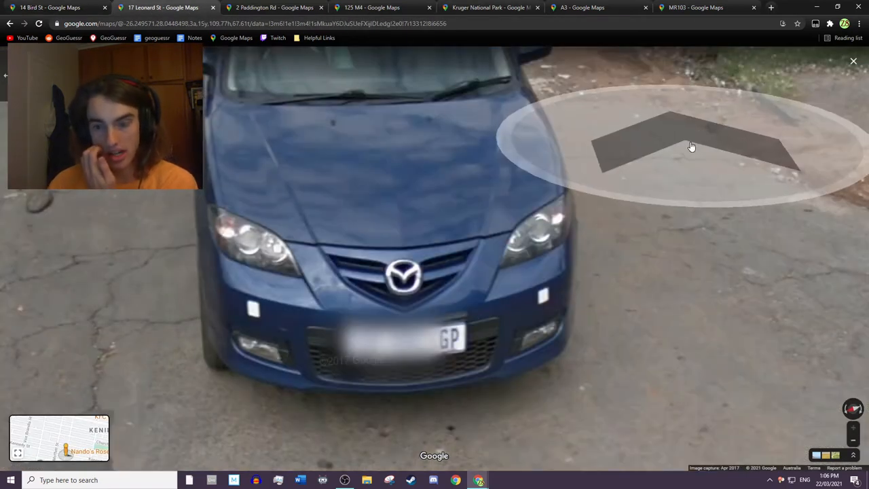
{"action": "left_click", "coordinate": [692, 146]}
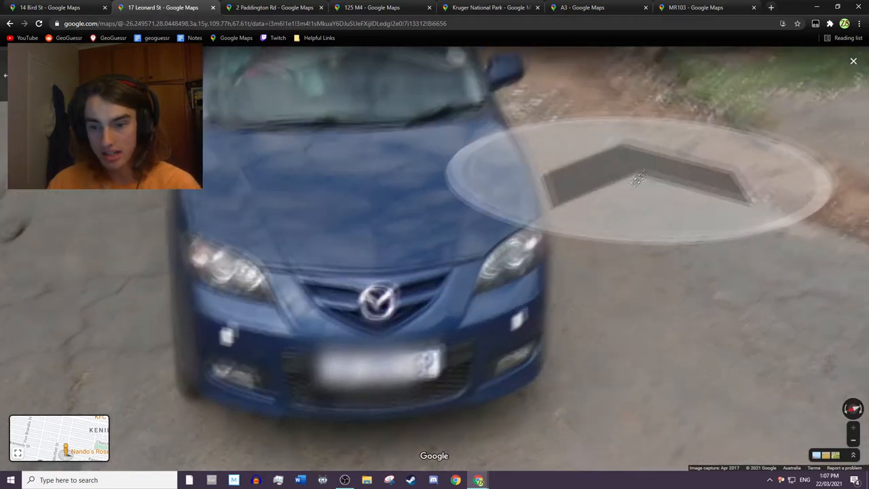
{"action": "left_click", "coordinate": [637, 178]}
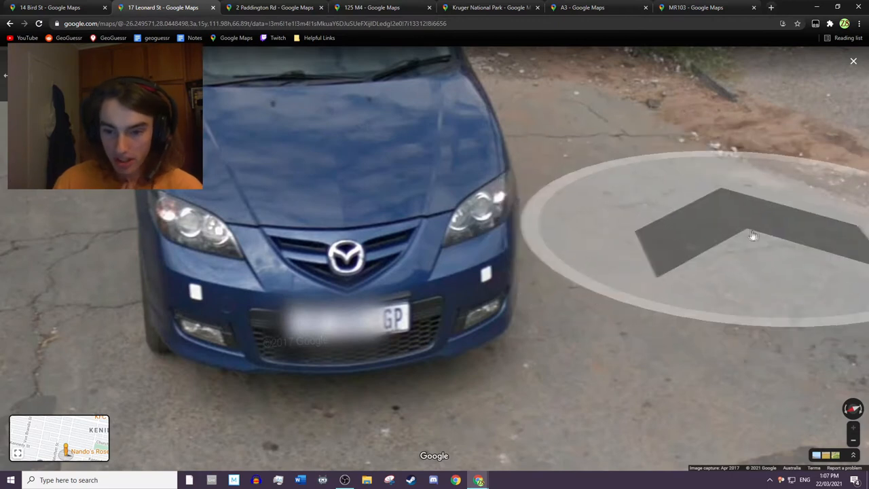
{"action": "left_click", "coordinate": [753, 235]}
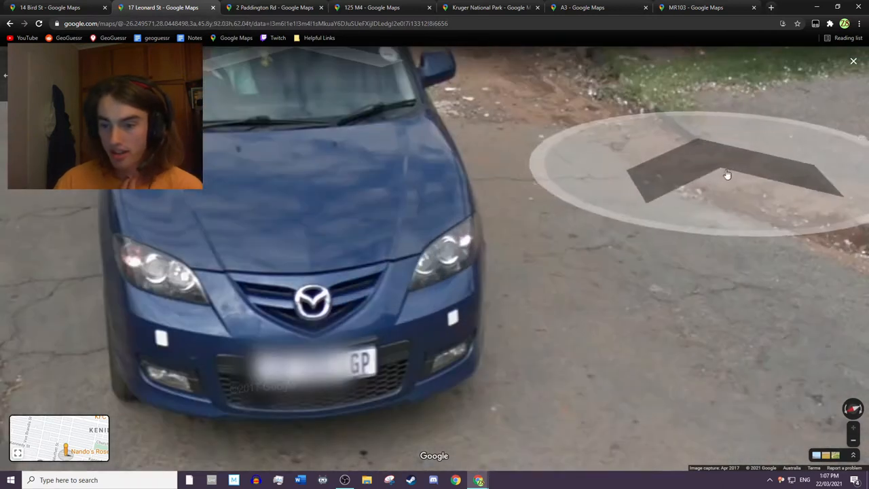
{"action": "left_click", "coordinate": [726, 174]}
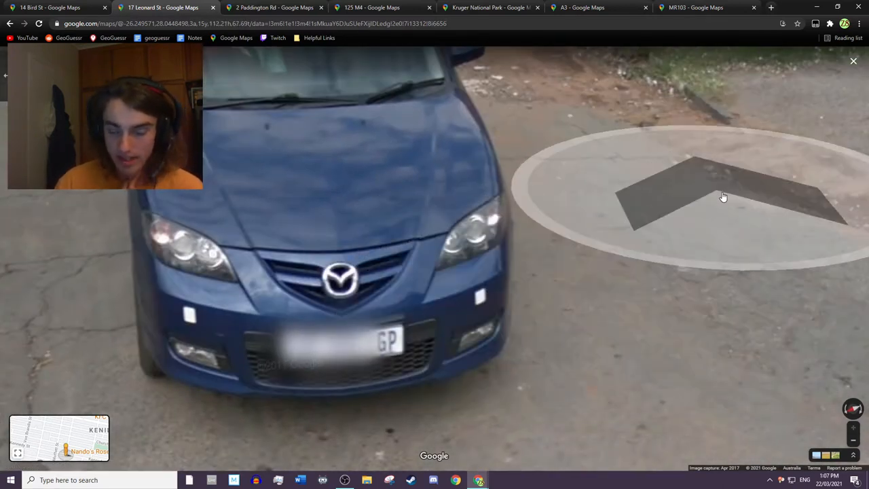
{"action": "left_click", "coordinate": [723, 197]}
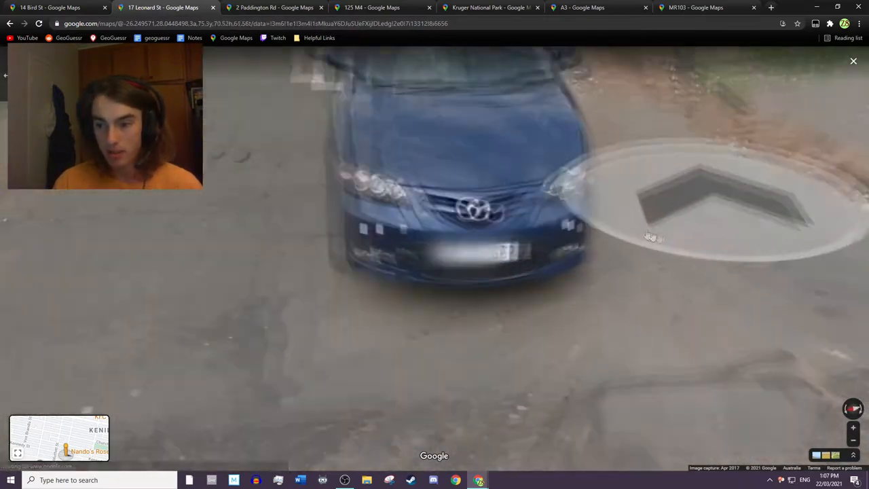
Step: Zoom on the blue car's plate, step back, and exit Street View to the South Africa map
{"action": "left_click", "coordinate": [682, 234]}
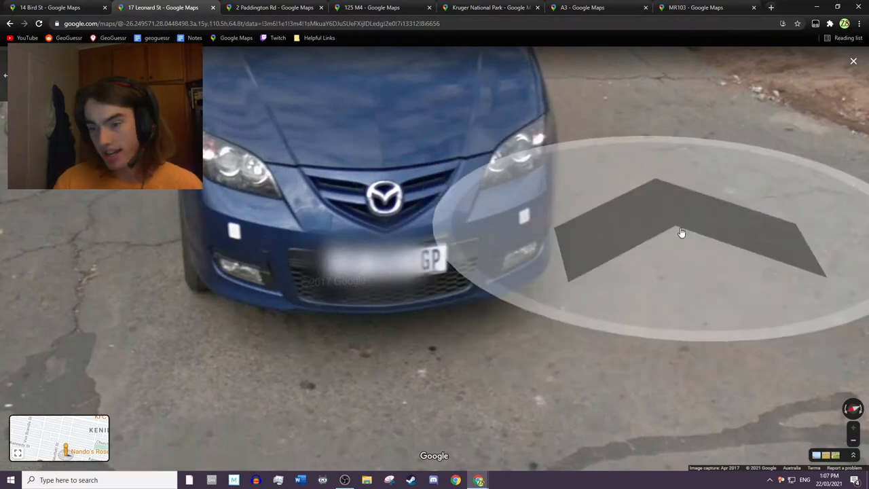
{"action": "left_click", "coordinate": [681, 234]}
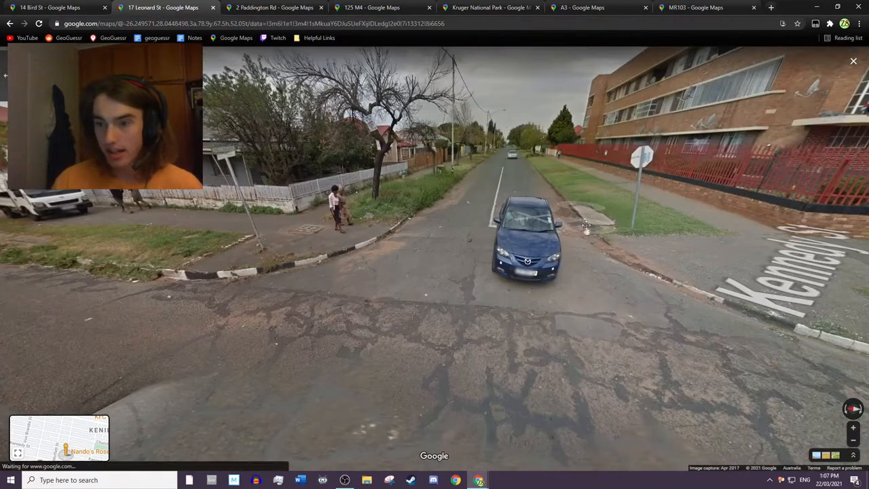
{"action": "left_click", "coordinate": [853, 61]}
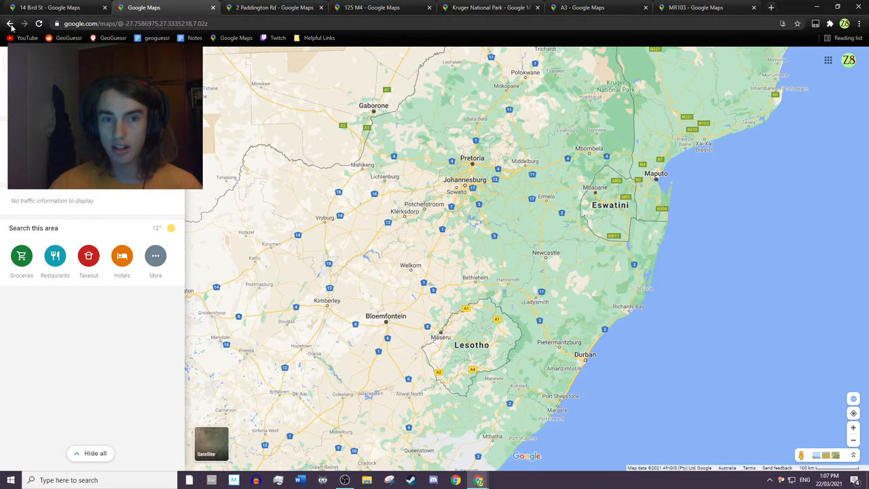
Step: Tour Paddington Rd past the red kerb line to a close view of the Roadworthy Centre sign on the M4
{"action": "left_click", "coordinate": [272, 9]}
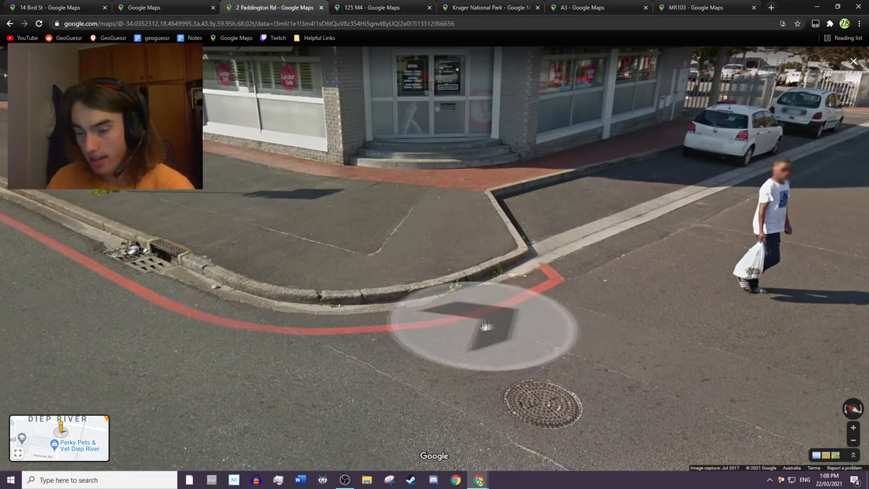
{"action": "left_click", "coordinate": [486, 326]}
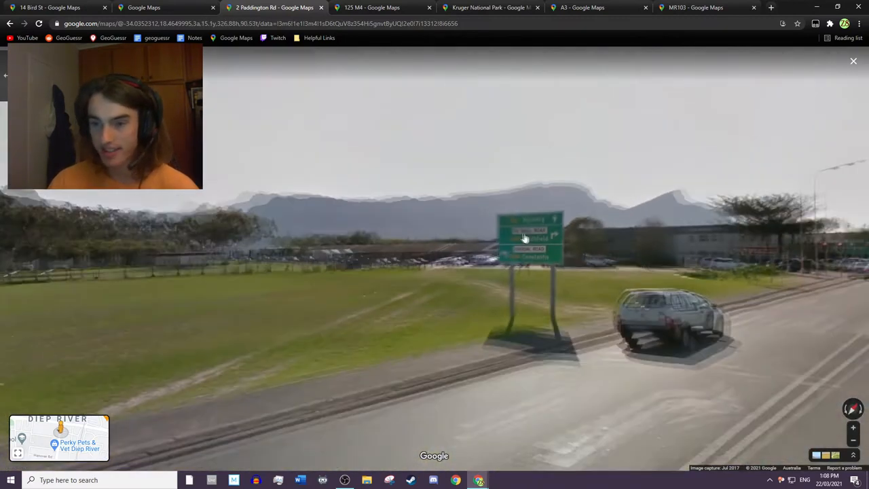
{"action": "left_click", "coordinate": [524, 238]}
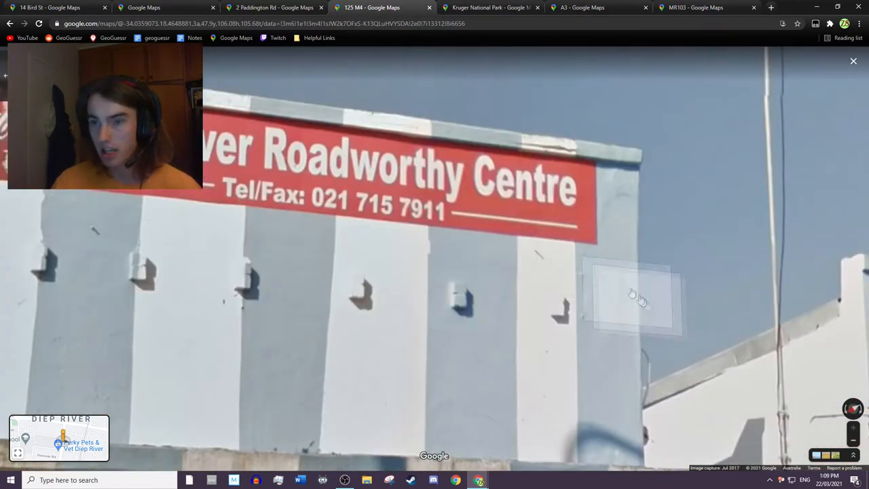
Step: Bring up the Kruger National Park gravel road with marker posts
{"action": "left_click", "coordinate": [489, 8]}
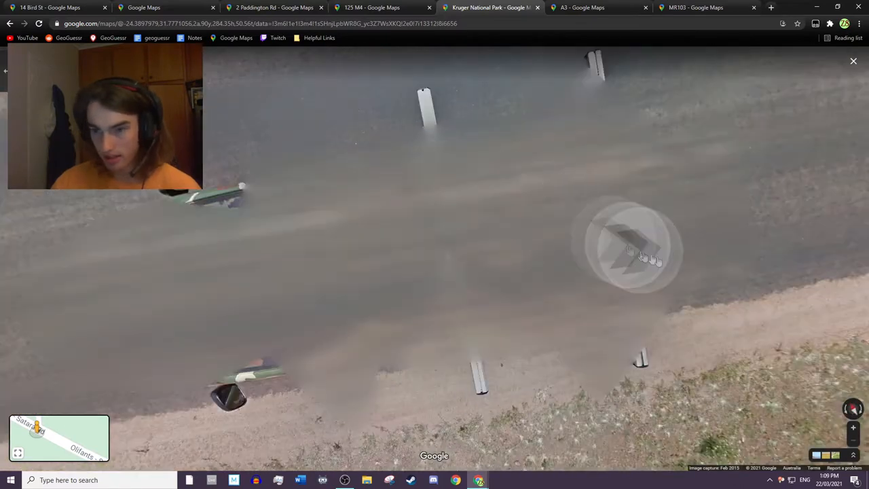
Step: Leave the Kruger gravel road for the park map, then show the A2 rural hillside with small houses
{"action": "left_click", "coordinate": [627, 247]}
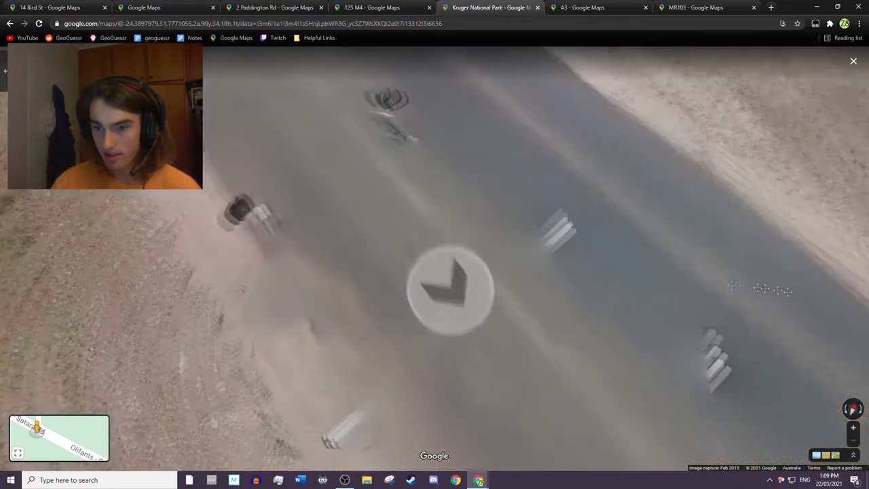
{"action": "left_click", "coordinate": [853, 61]}
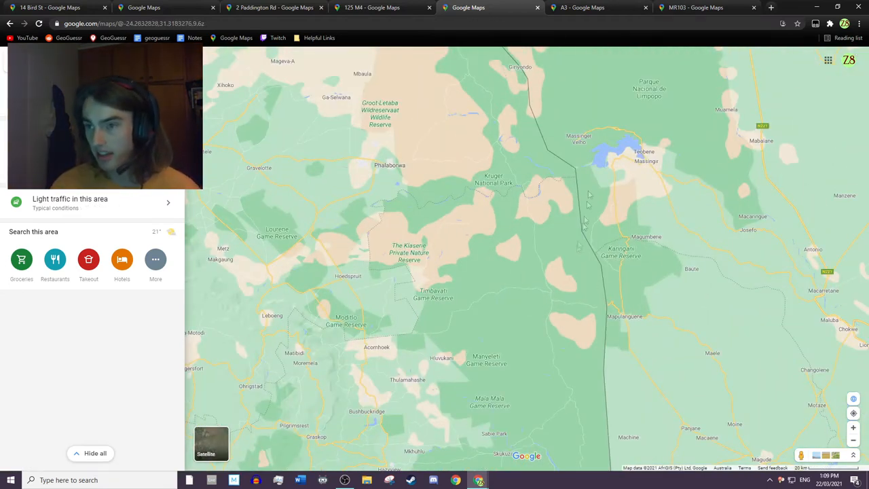
{"action": "left_click", "coordinate": [581, 8]}
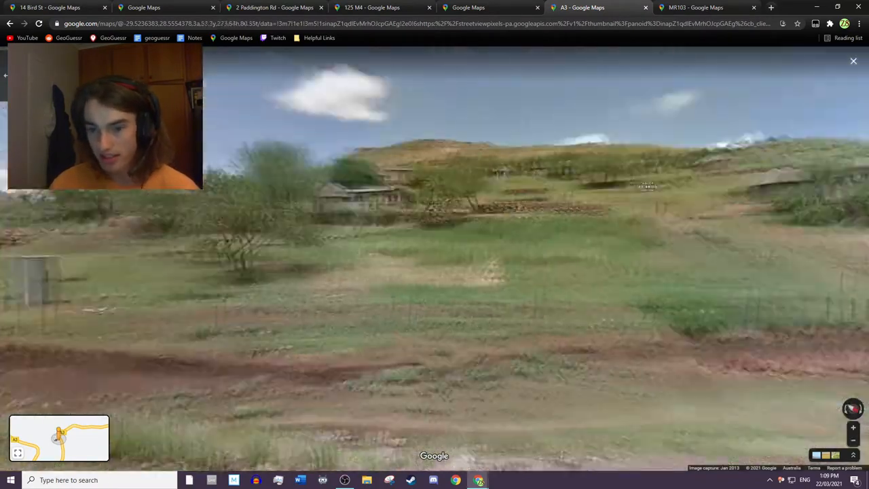
Step: Look along the A2 mountain road, then show the MR103 interchange beside green hills
{"action": "left_click", "coordinate": [614, 204]}
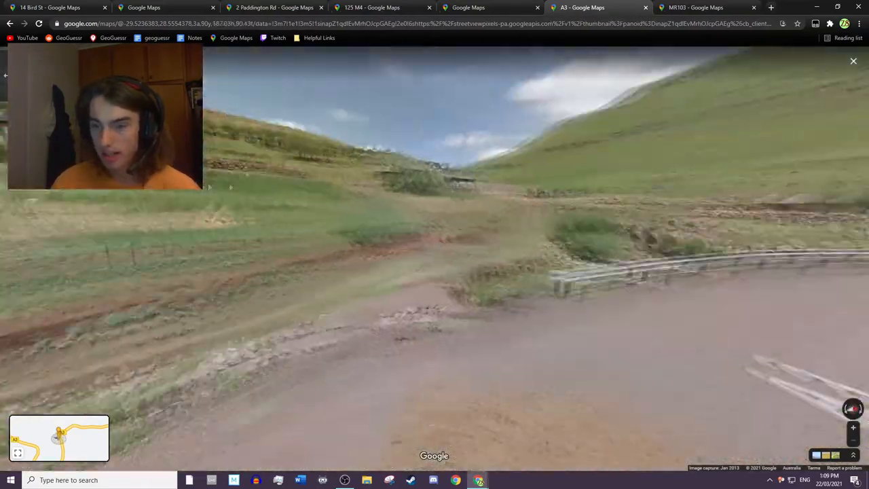
{"action": "left_click", "coordinate": [693, 8]}
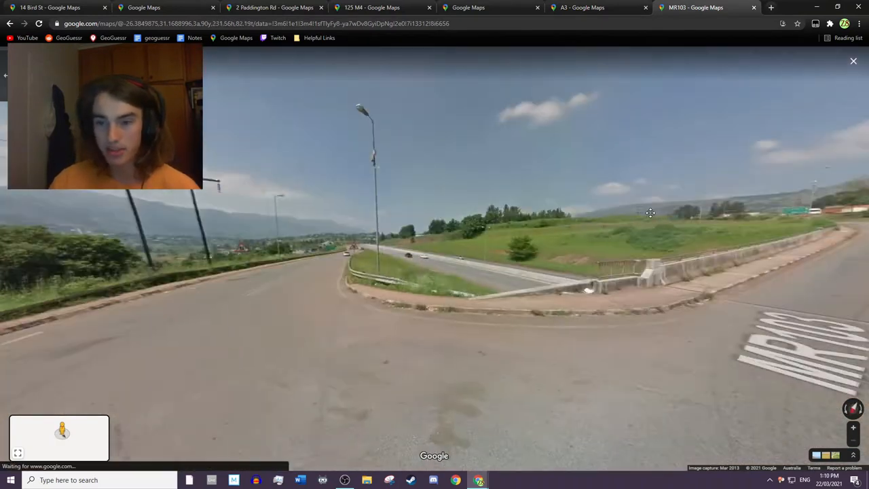
Step: Look around the MR103 marking and white car, then move ahead to the MR3 Matsapha and Manzini sign
{"action": "left_click", "coordinate": [650, 212]}
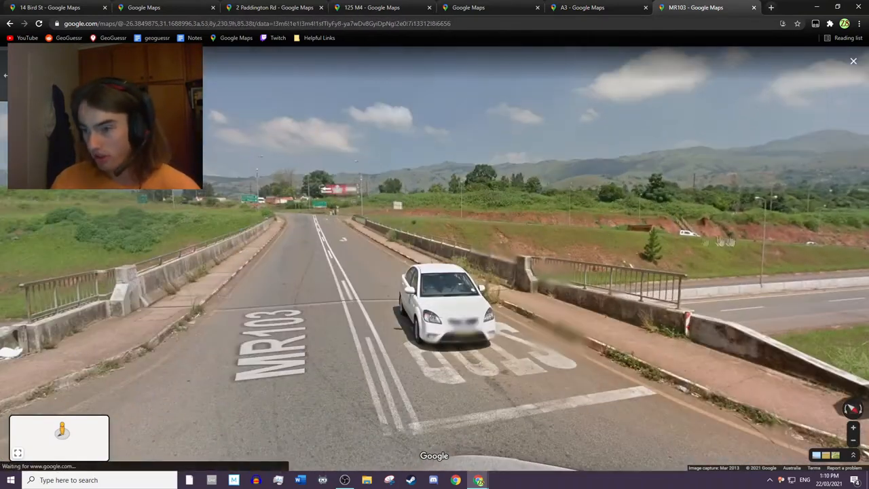
{"action": "left_click", "coordinate": [434, 306]}
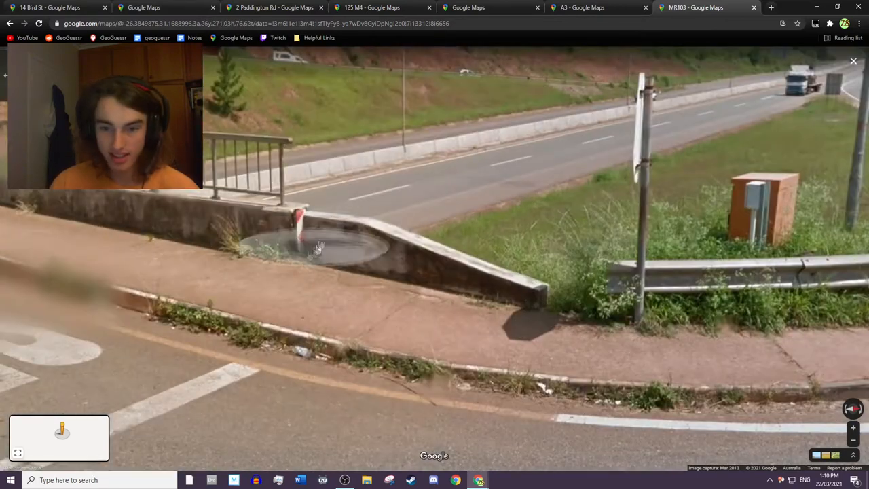
{"action": "left_click", "coordinate": [319, 244]}
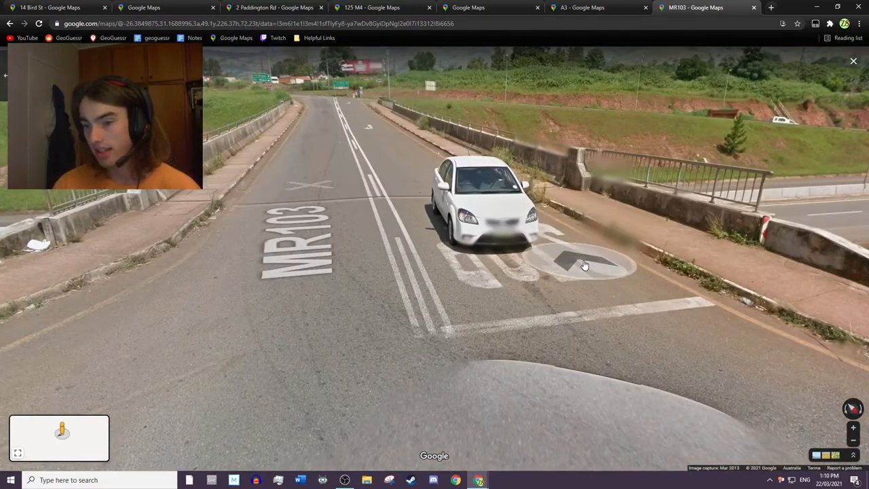
{"action": "left_click", "coordinate": [584, 265]}
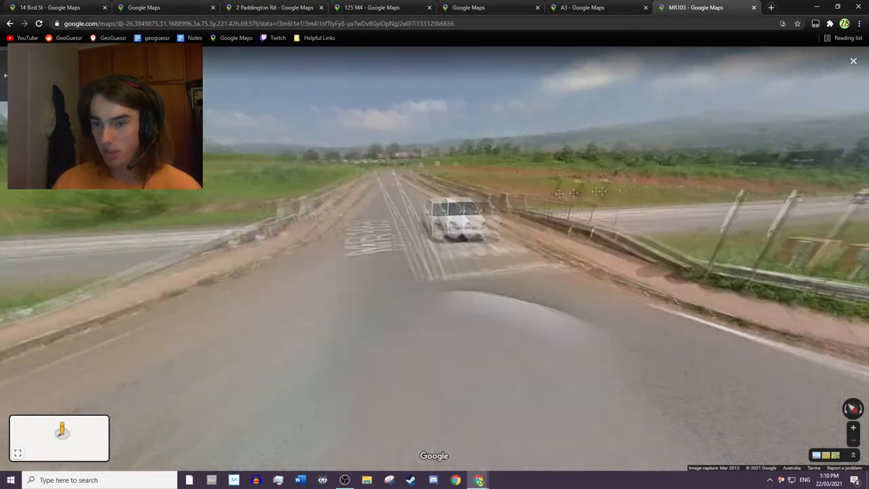
{"action": "left_click", "coordinate": [435, 217]}
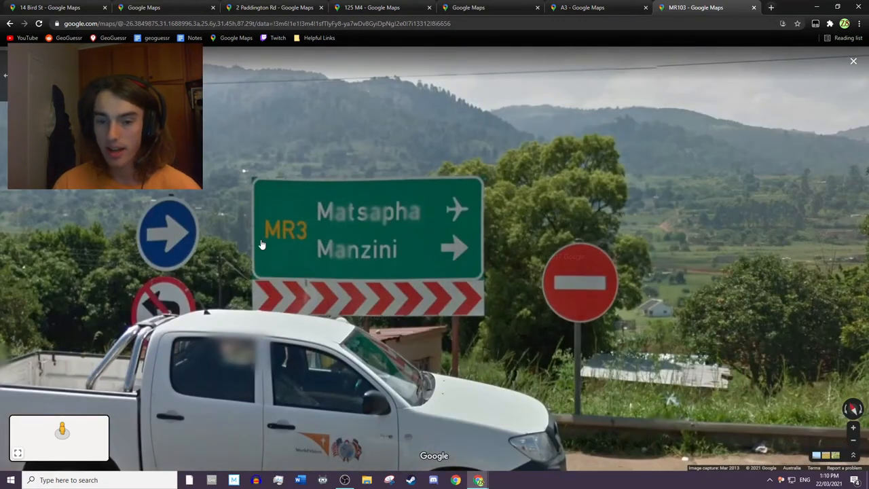
{"action": "mouse_move", "coordinate": [315, 248]}
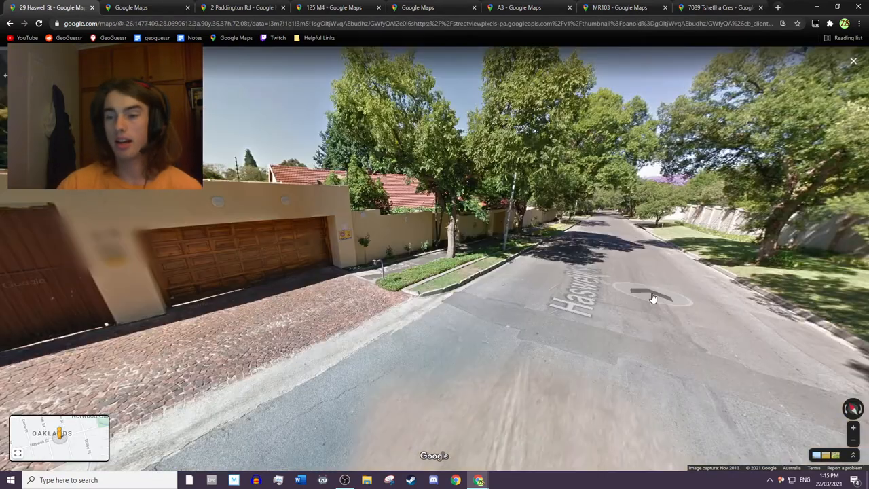
Step: Move along Haswell St, zoom on the ADT security sign and pan along the boundary wall
{"action": "left_click", "coordinate": [652, 296]}
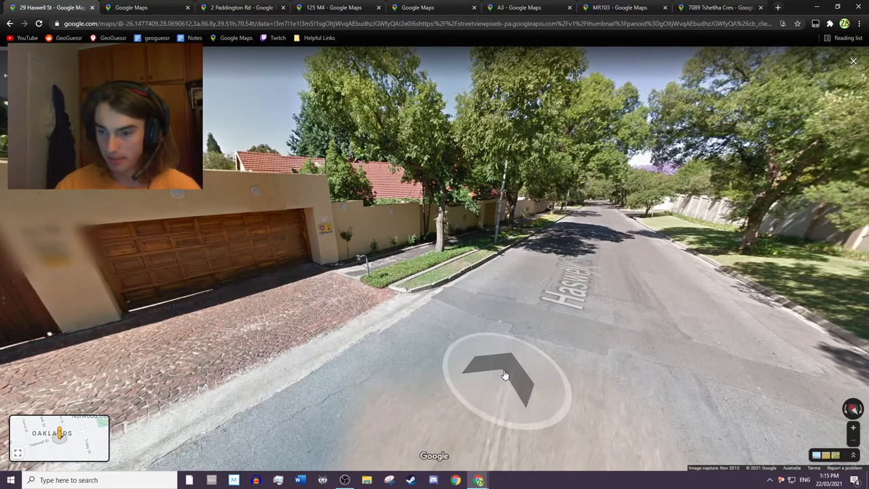
{"action": "left_click", "coordinate": [505, 373]}
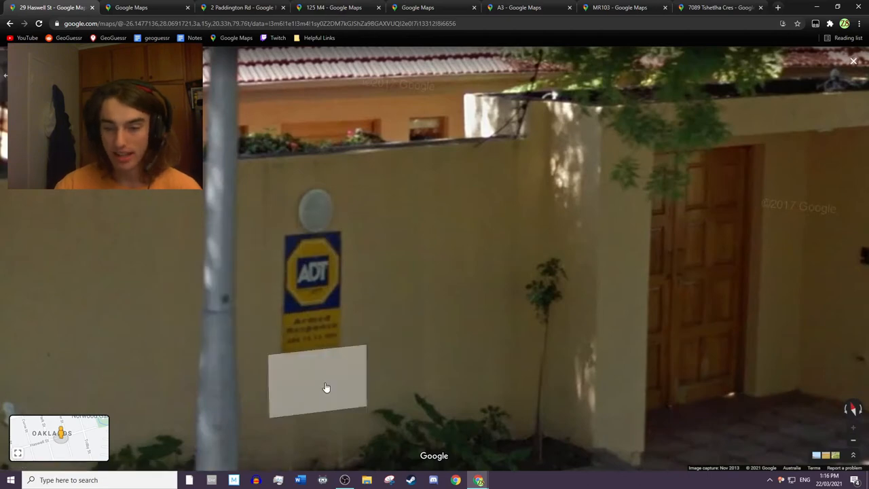
{"action": "left_click", "coordinate": [318, 380]}
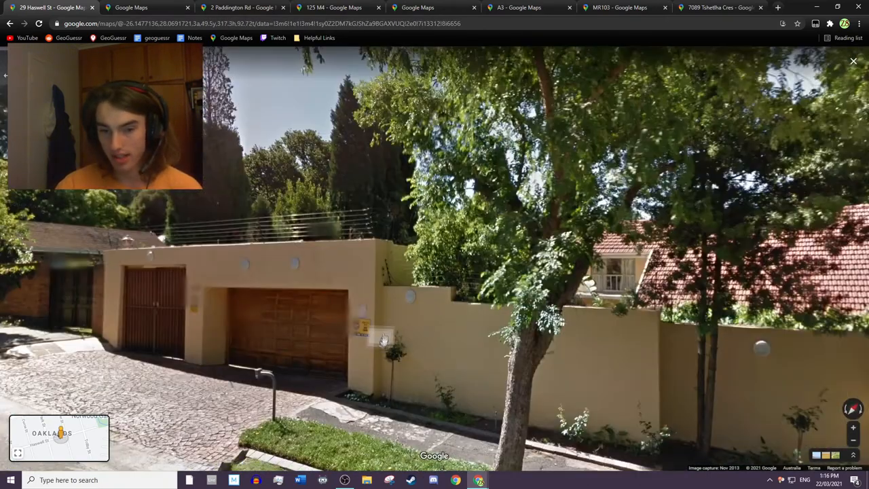
{"action": "left_click_drag", "start_coordinate": [381, 339], "coordinate": [672, 343]}
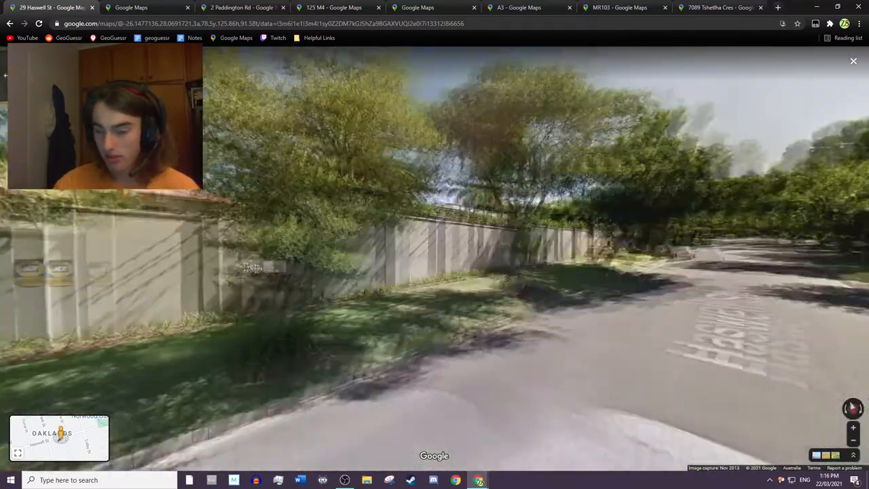
Step: Check the ADT sign once more, then continue down the tree-lined walled street
{"action": "left_click", "coordinate": [434, 272]}
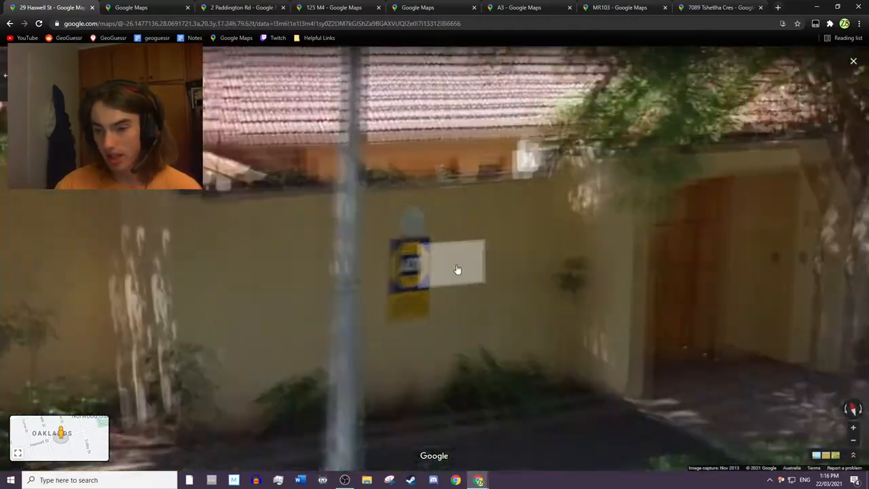
{"action": "left_click", "coordinate": [456, 269]}
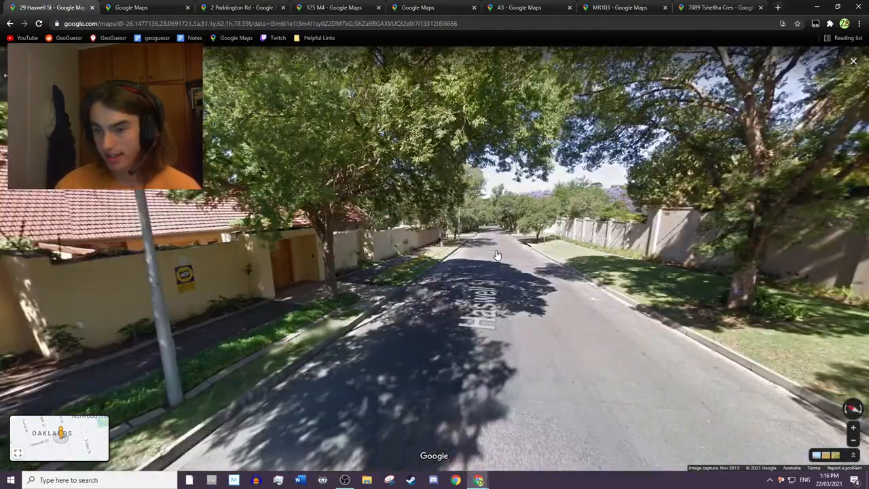
{"action": "left_click", "coordinate": [498, 255]}
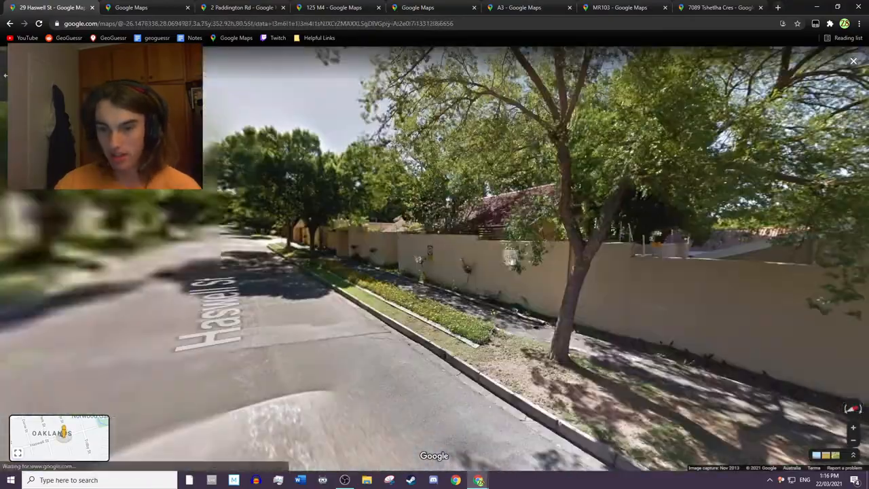